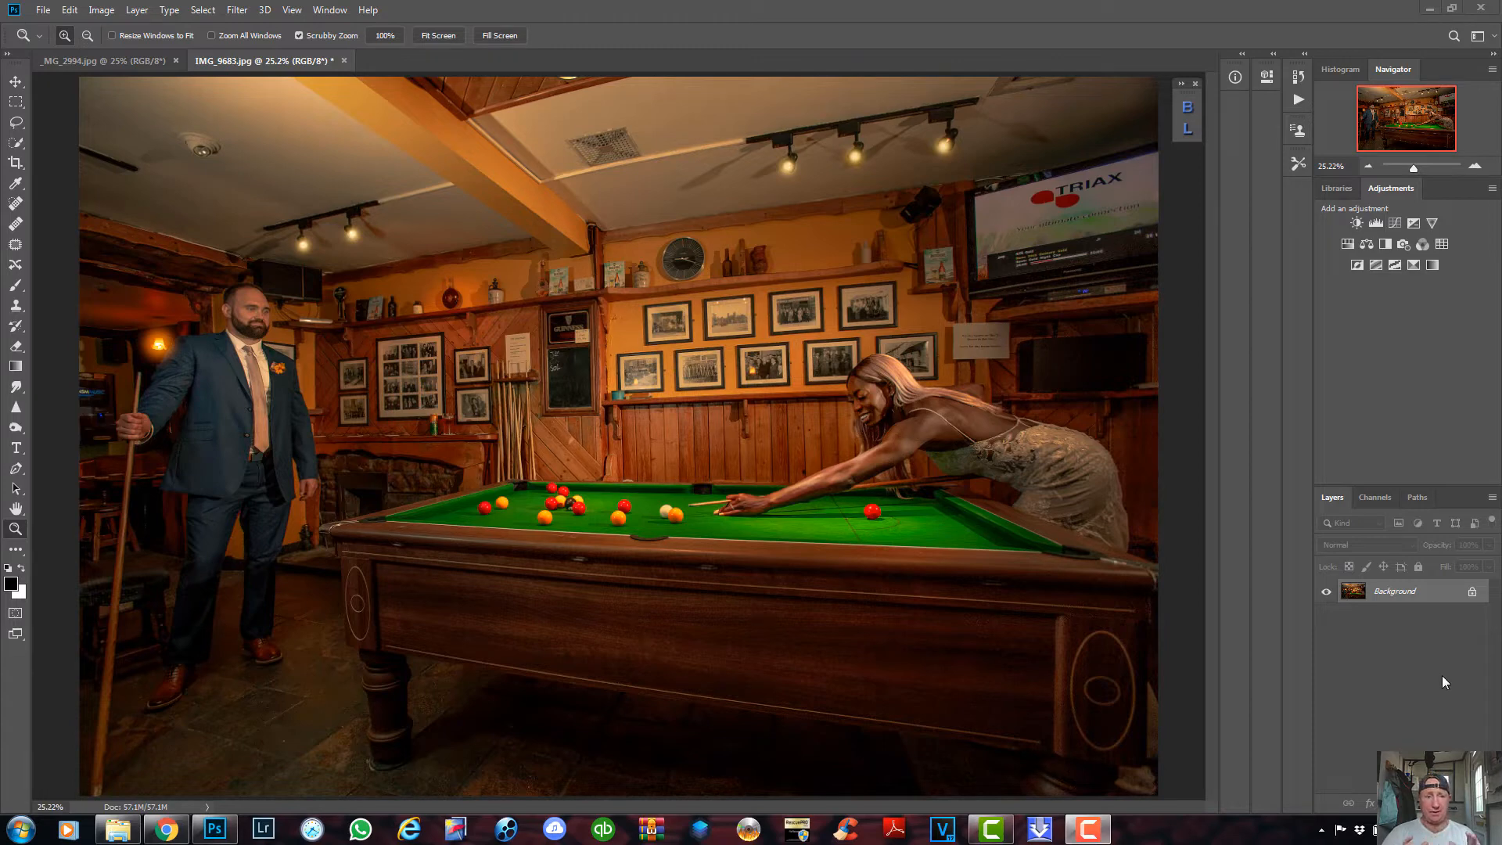
mouse_move(1264, 562)
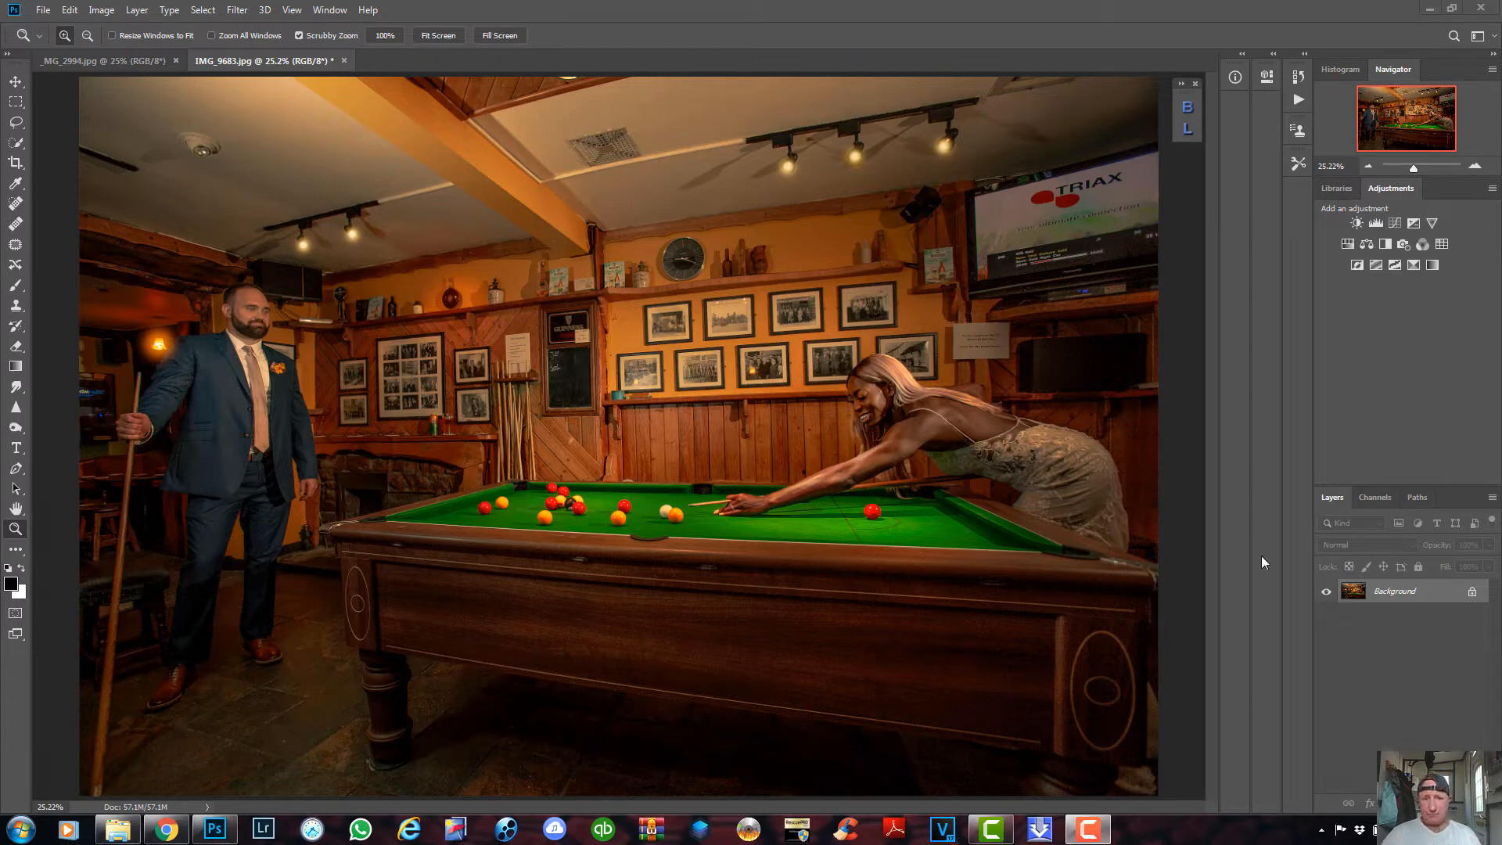
mouse_move(330, 17)
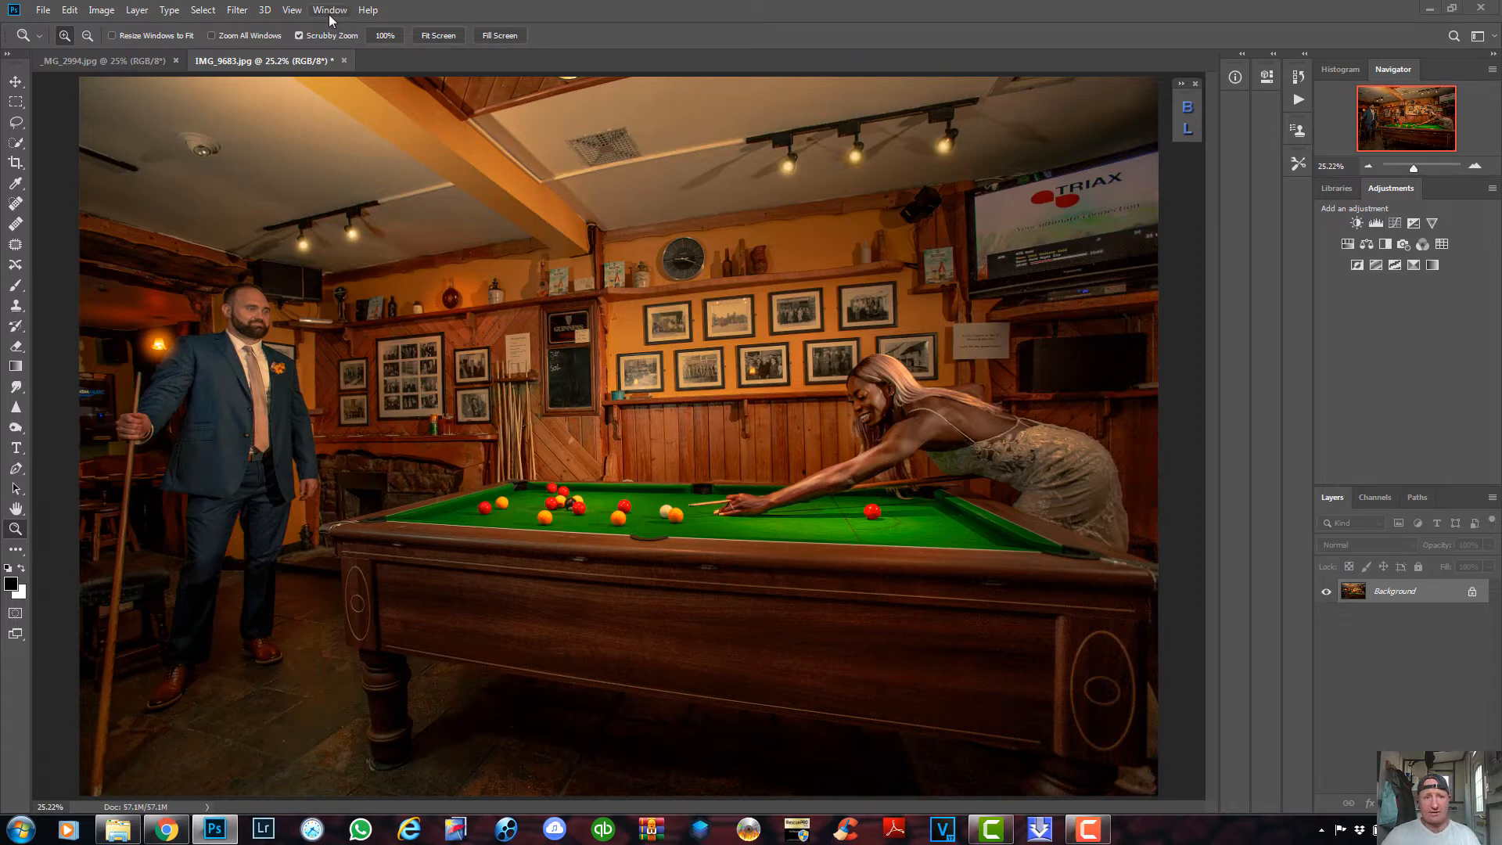
- Bring up the Window menu's list of panels and extensions over the photo
click(330, 9)
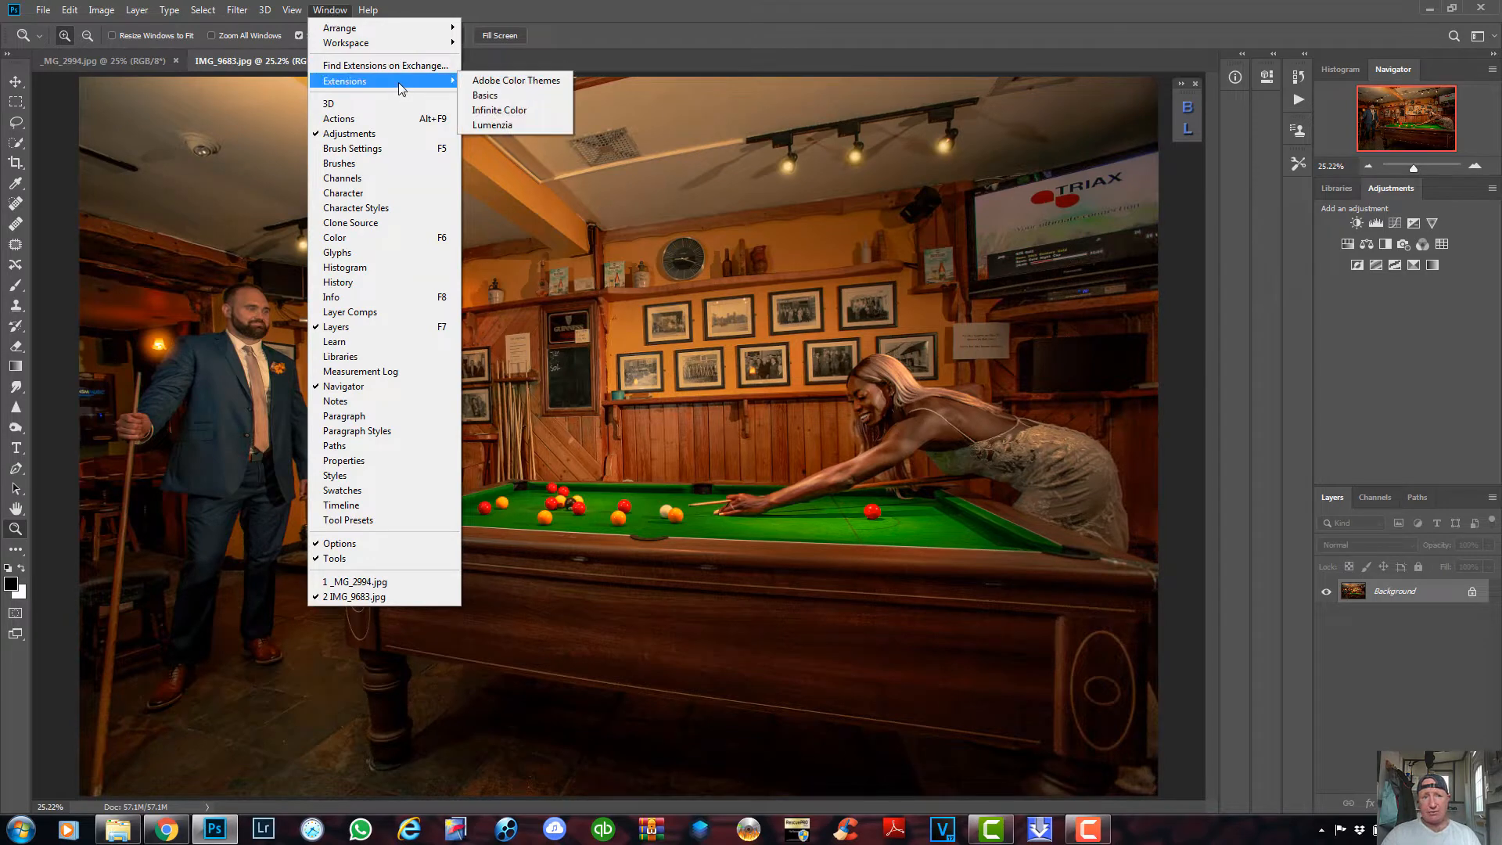
- Launch the Infinite Color extension panel beside the billiards photo
click(499, 110)
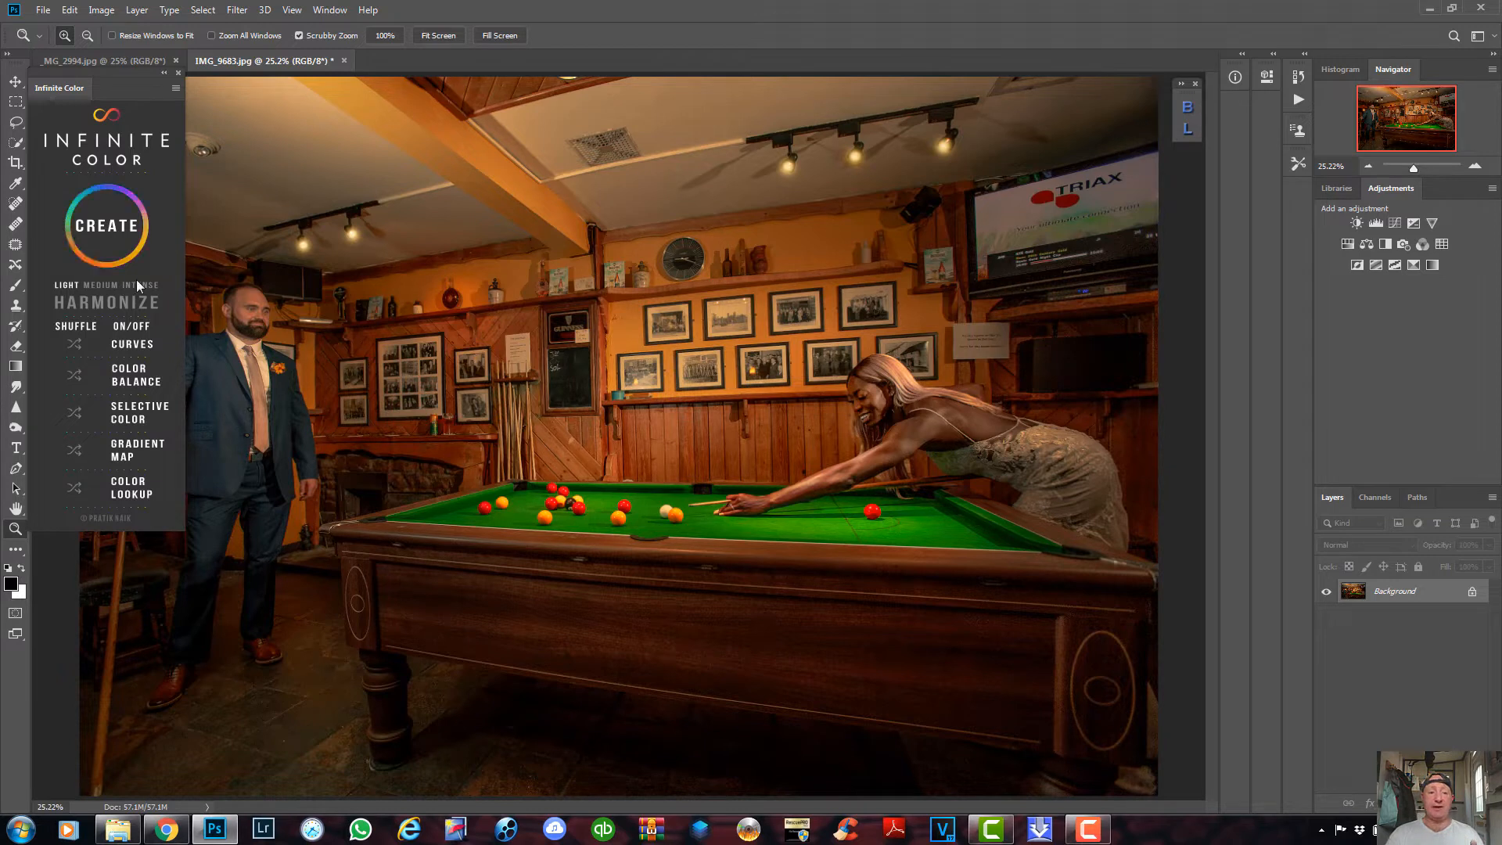
mouse_move(158, 261)
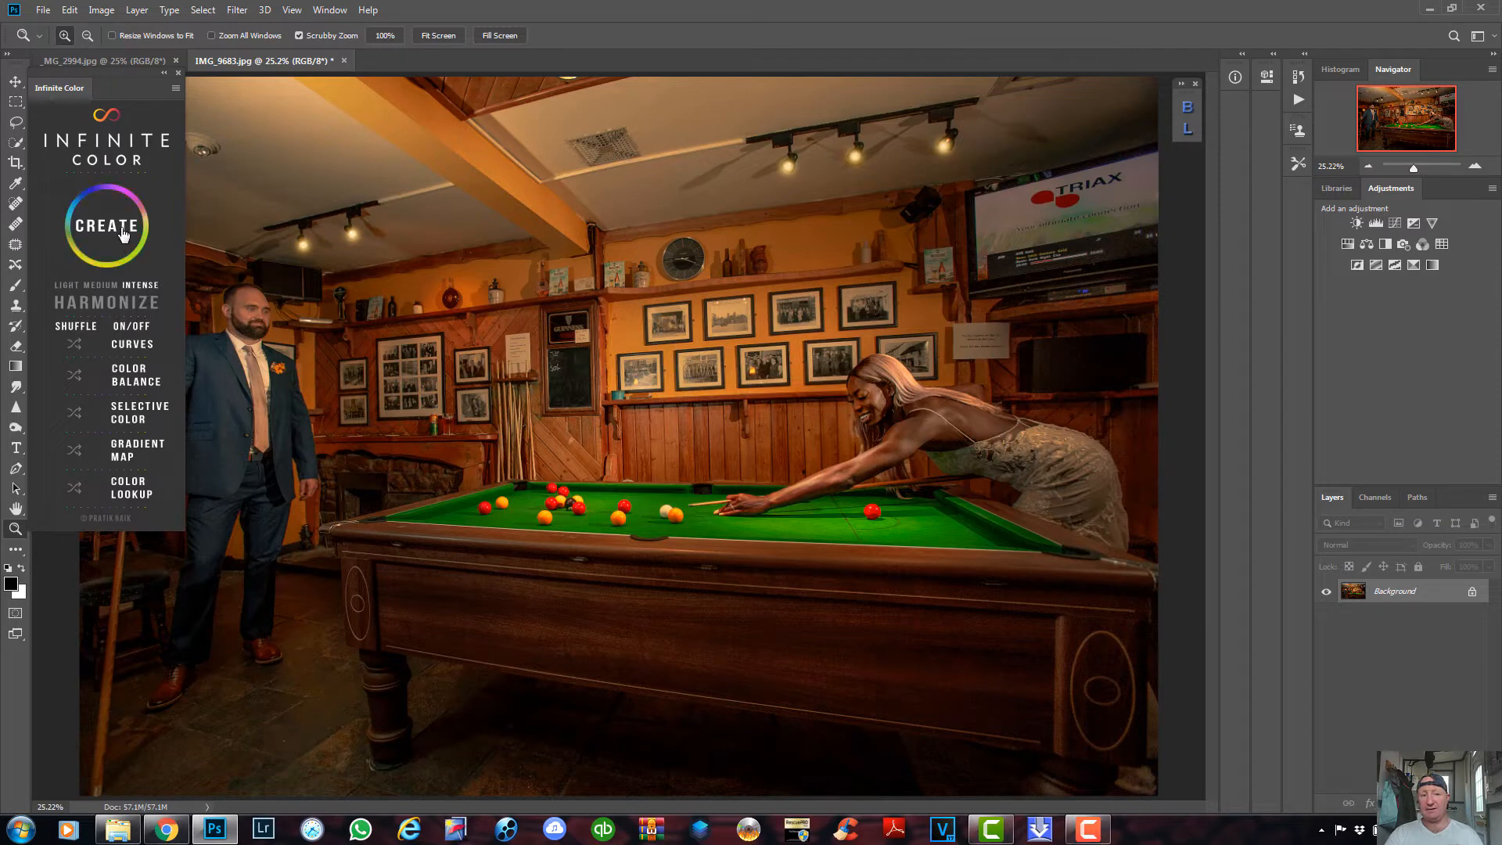
click(107, 225)
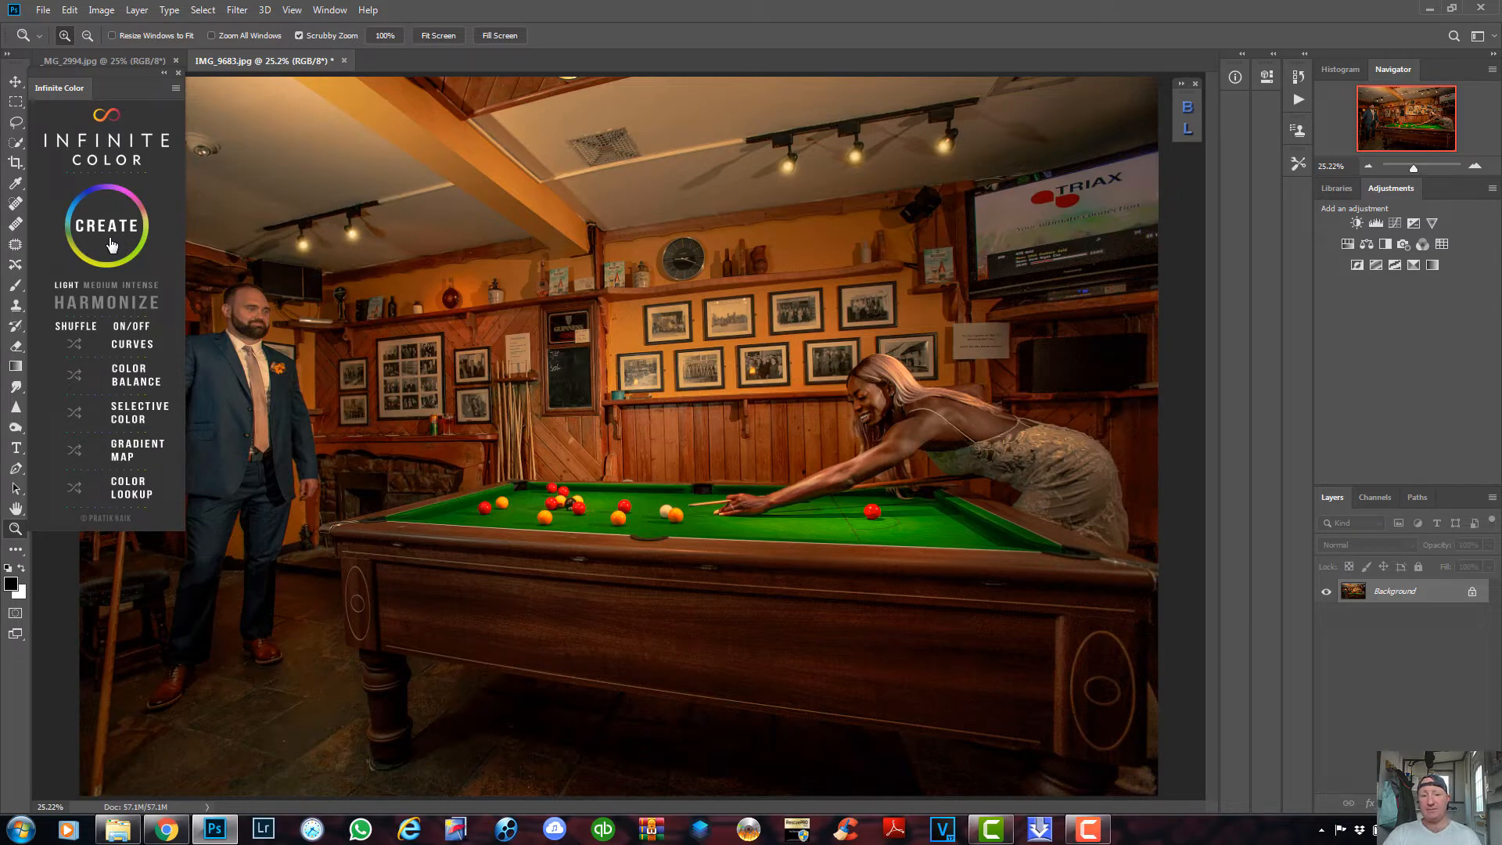
- Cycle through random Infinite Color grades with CREATE until a warm reddish-orange one is reached
click(108, 226)
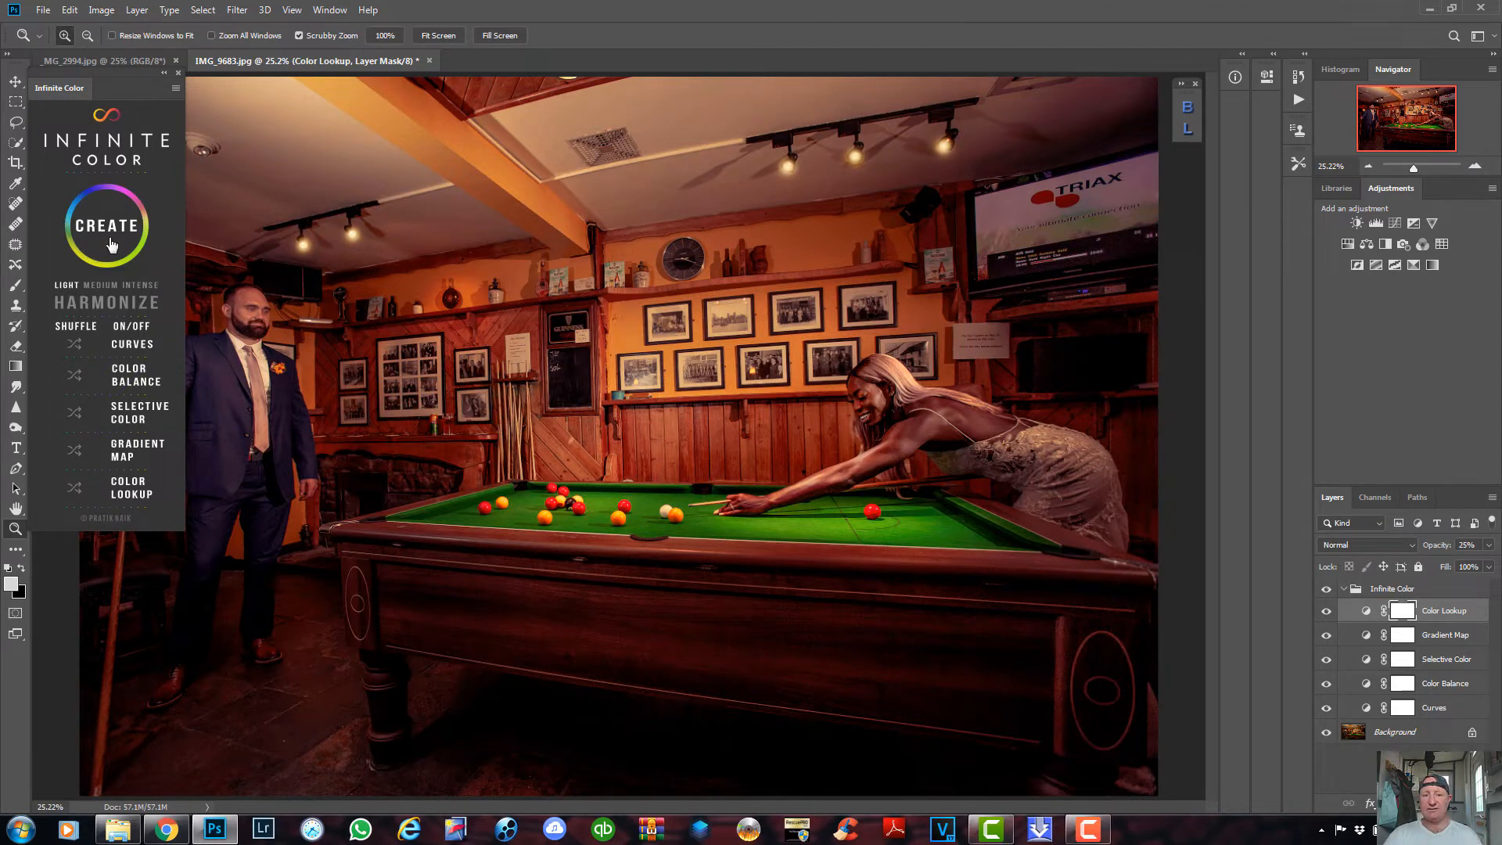
click(106, 226)
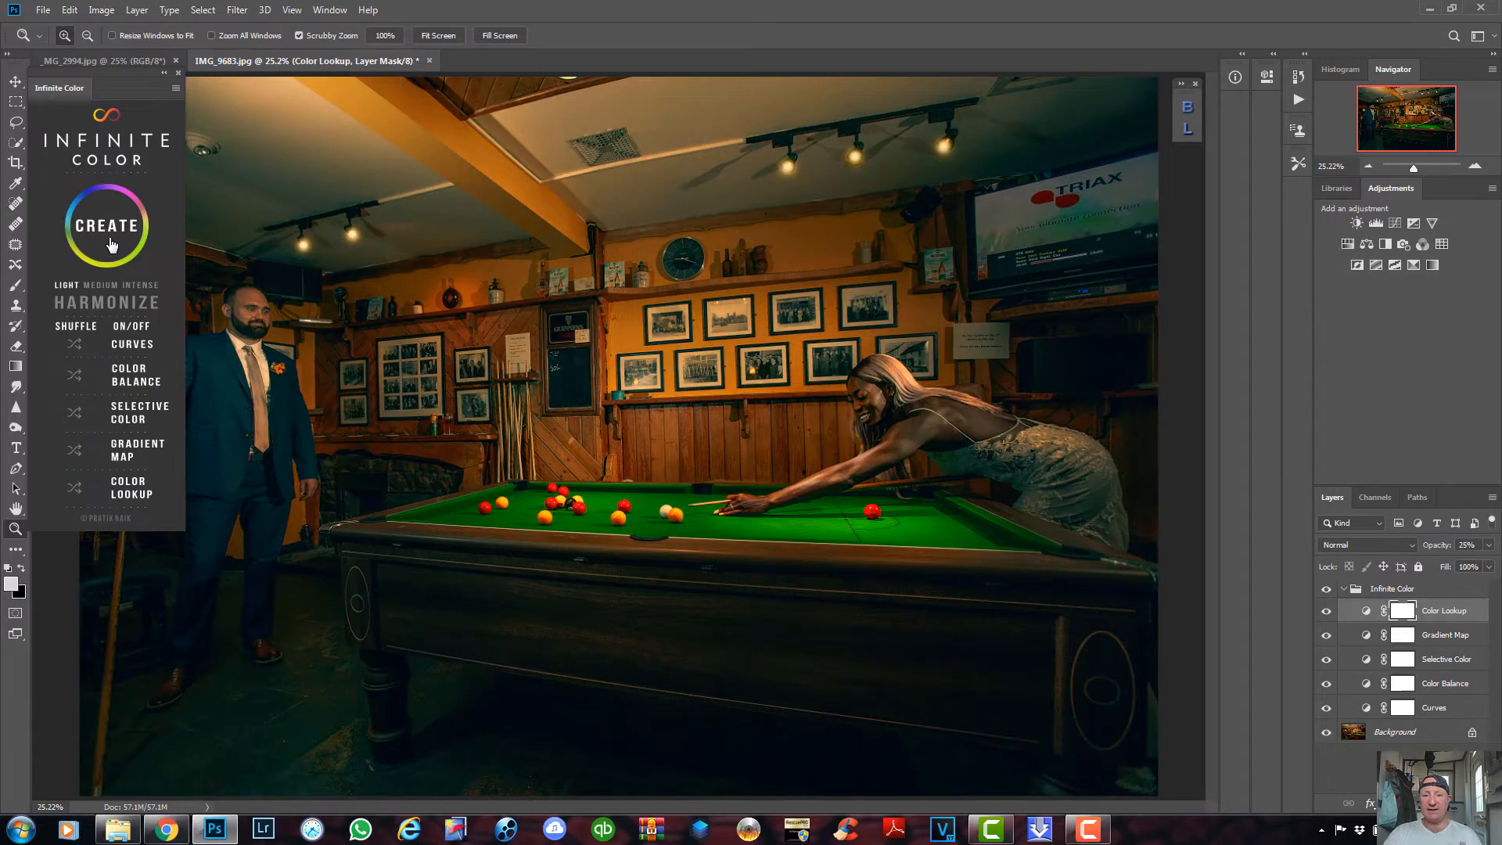
click(107, 225)
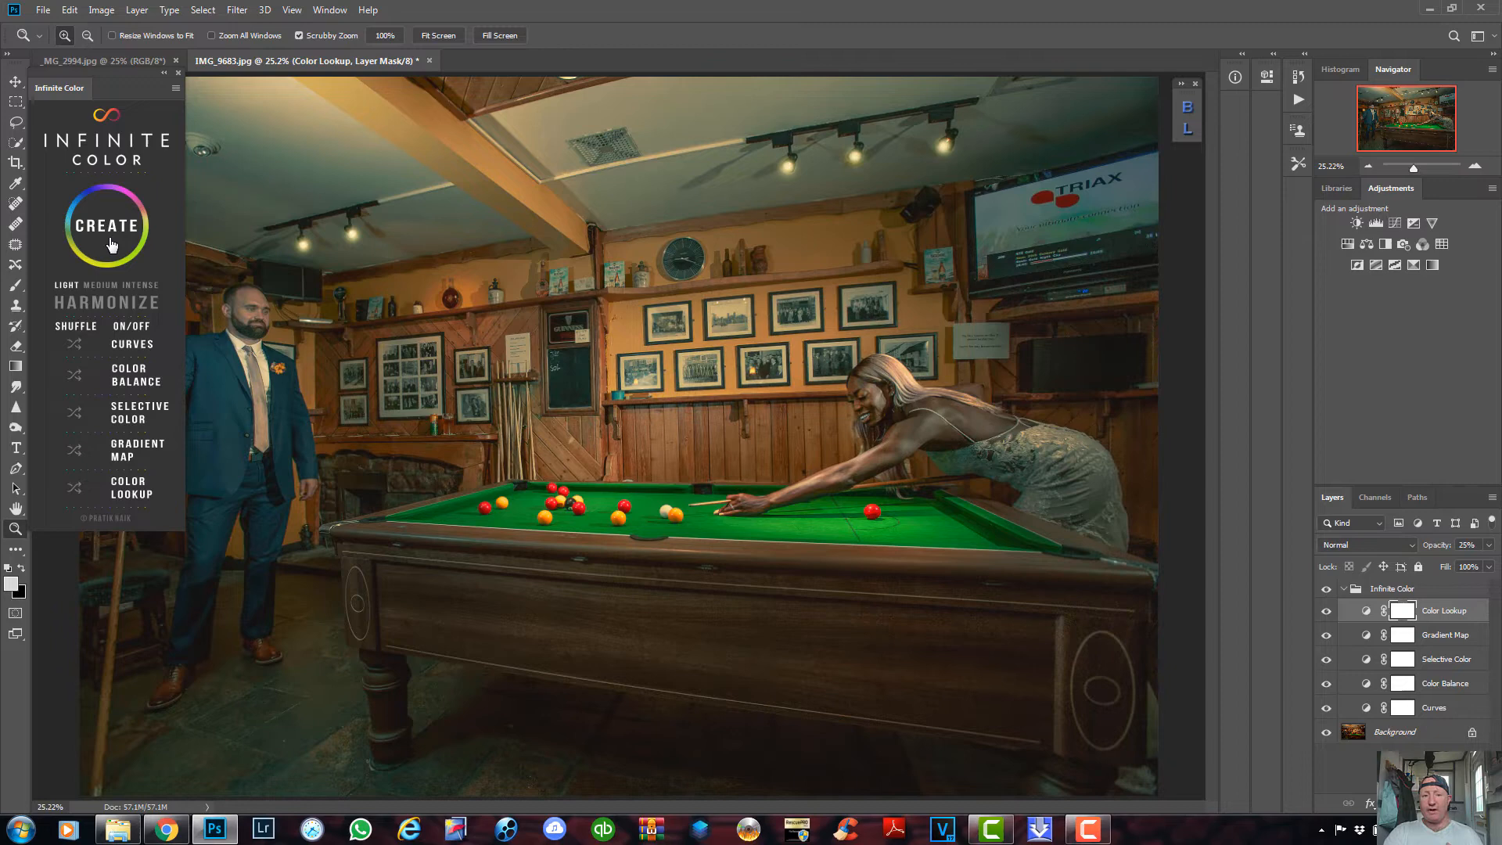
click(106, 226)
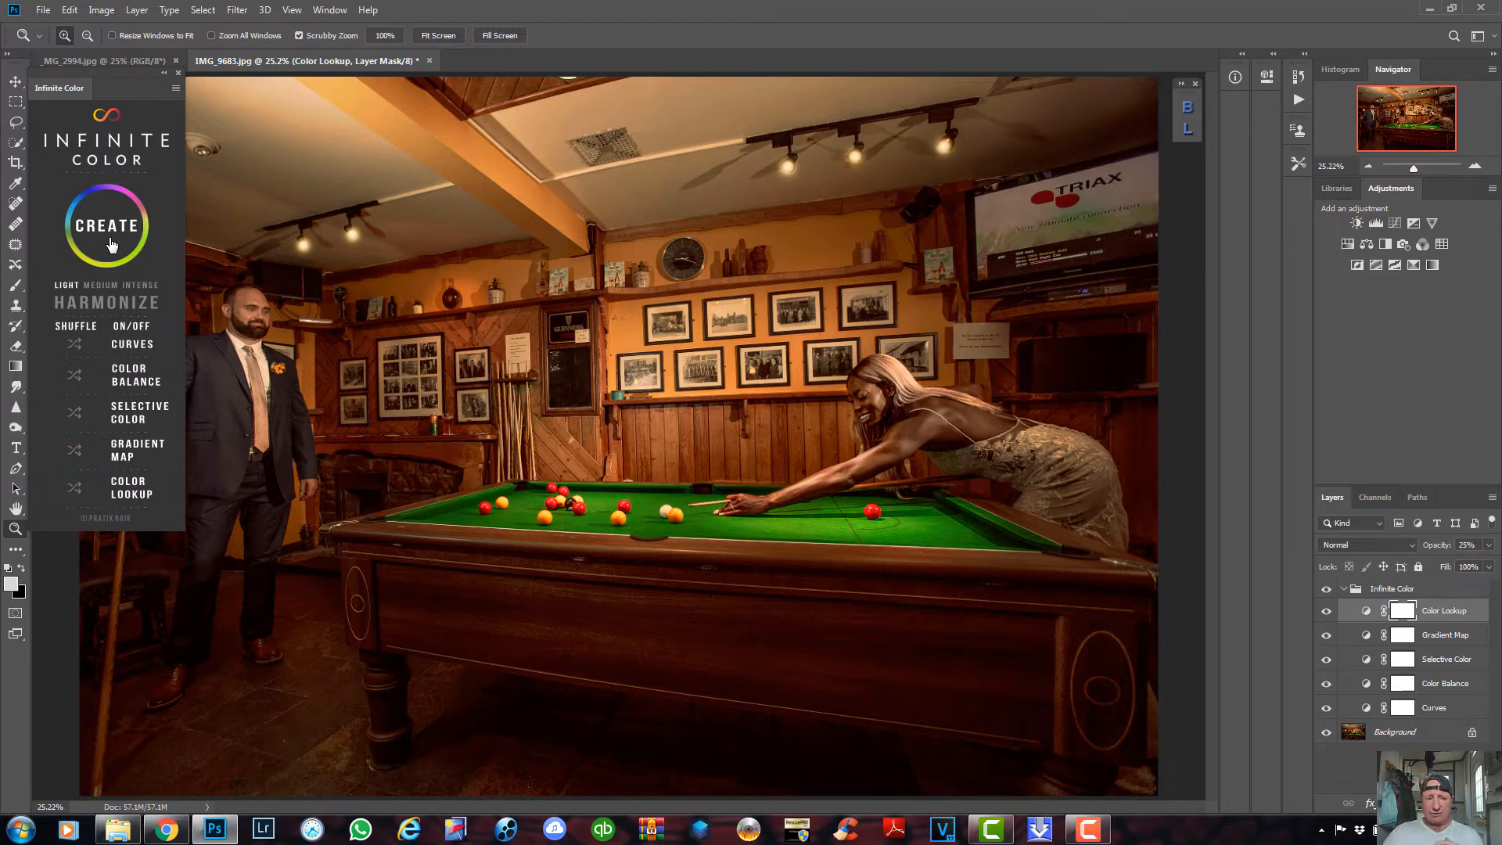
click(106, 226)
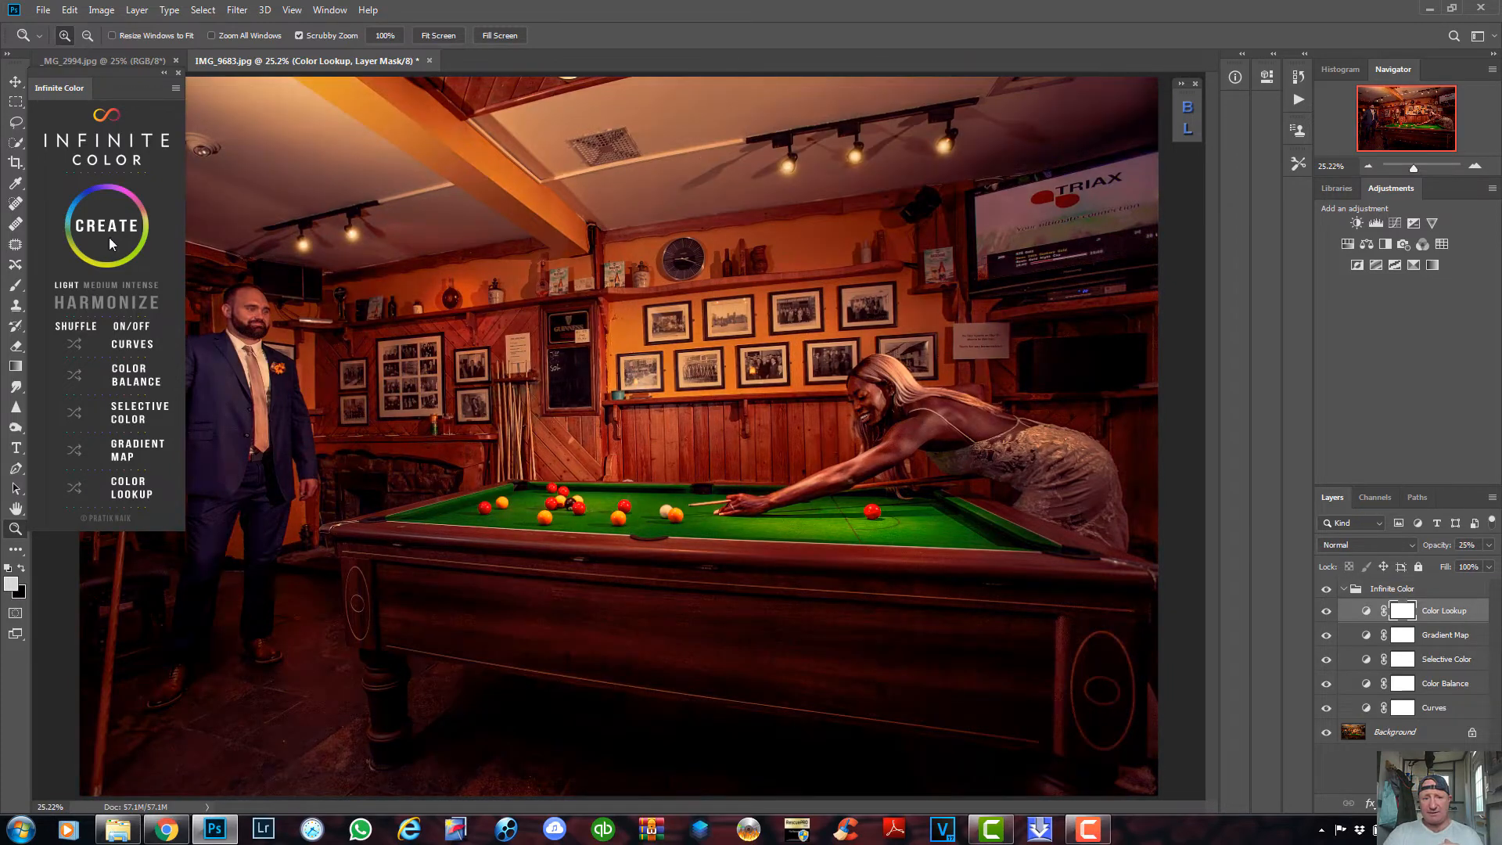
click(106, 225)
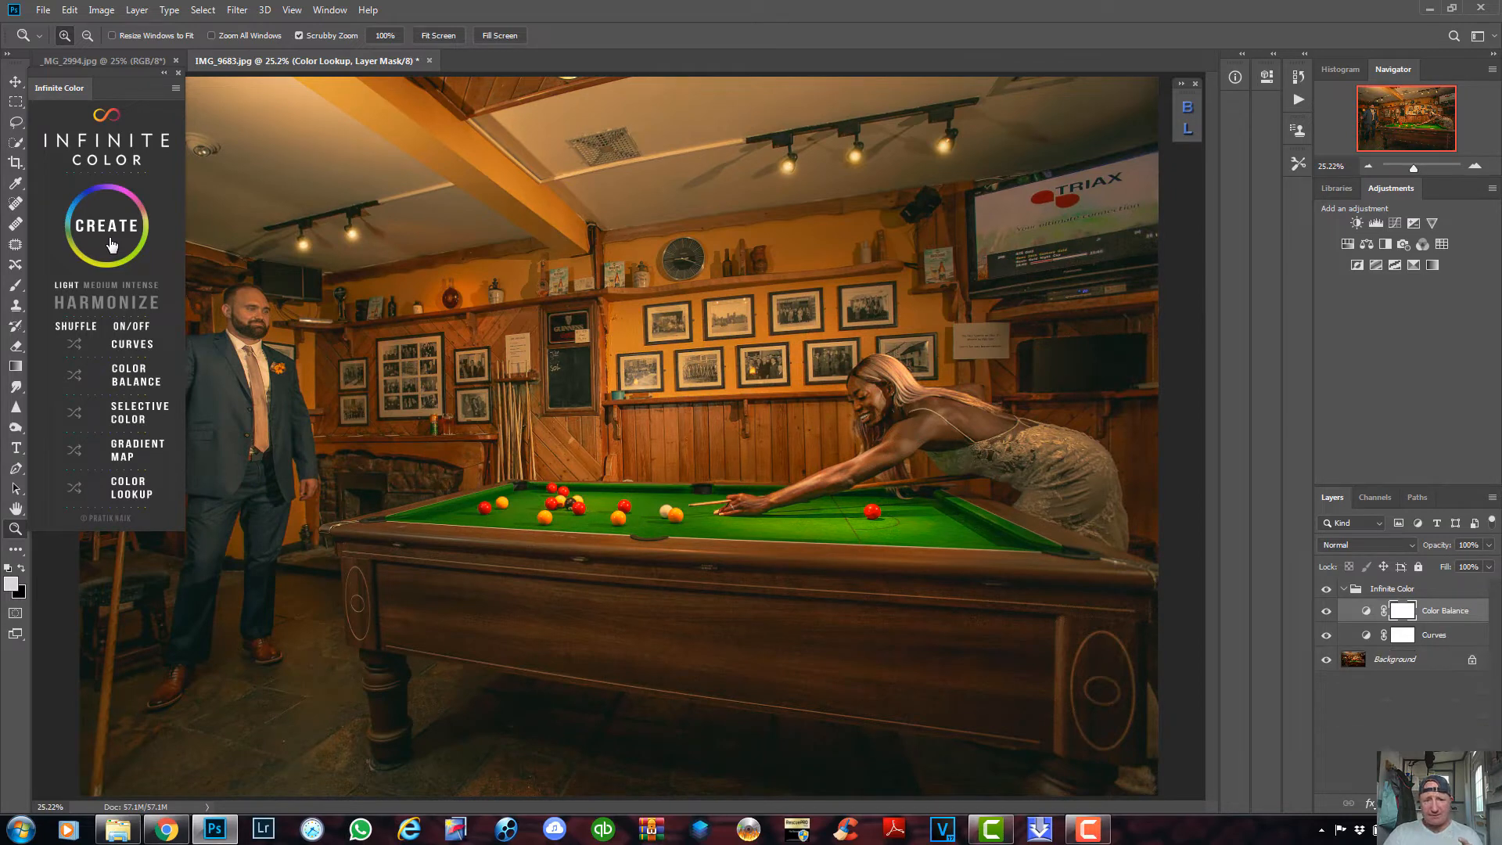
click(107, 225)
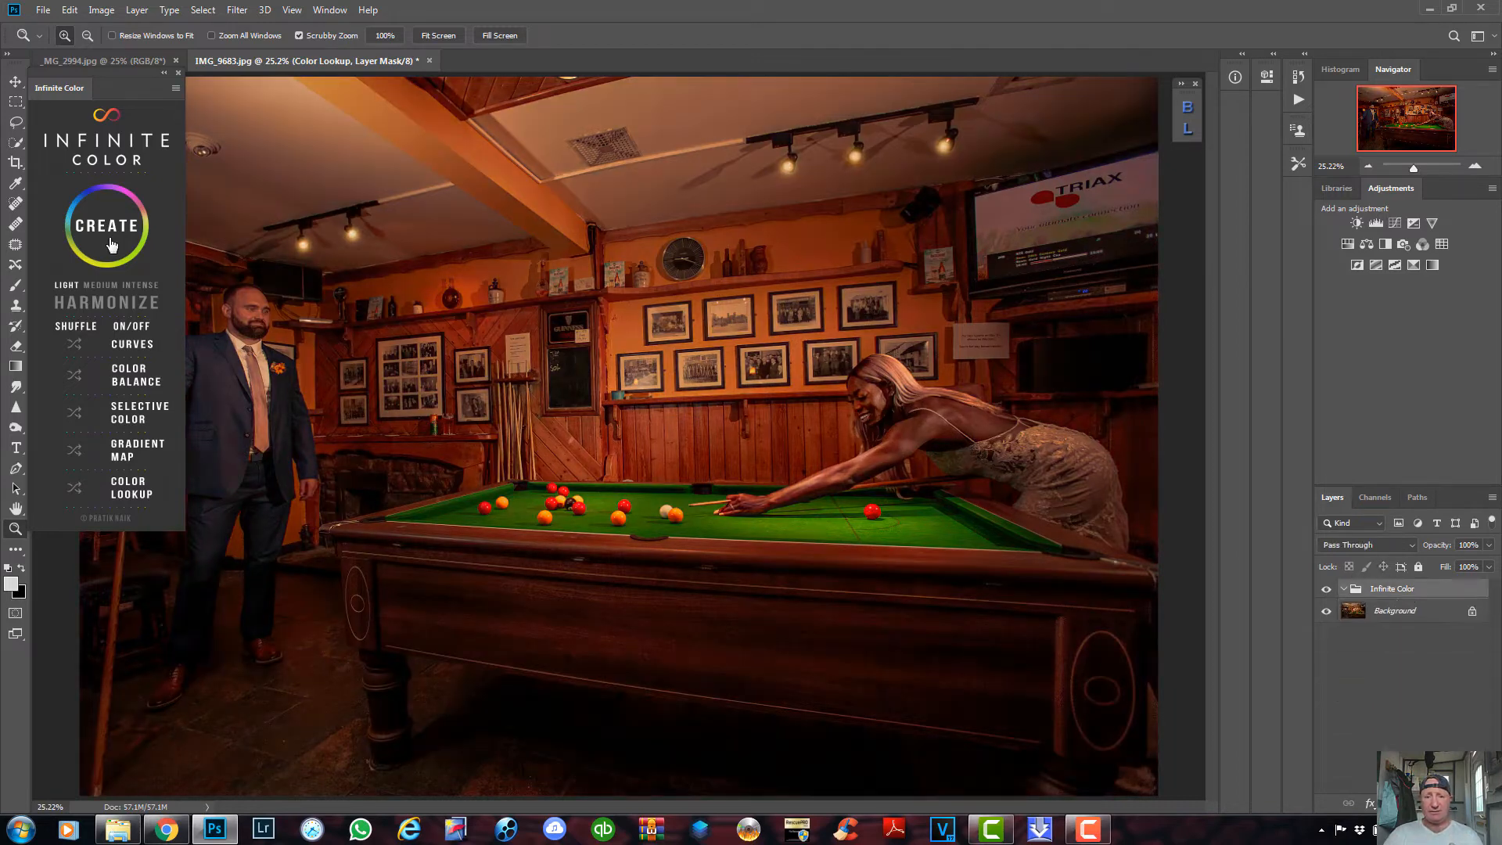
- Generate one more Infinite Color grade, landing on a subtler muted warm look
click(106, 225)
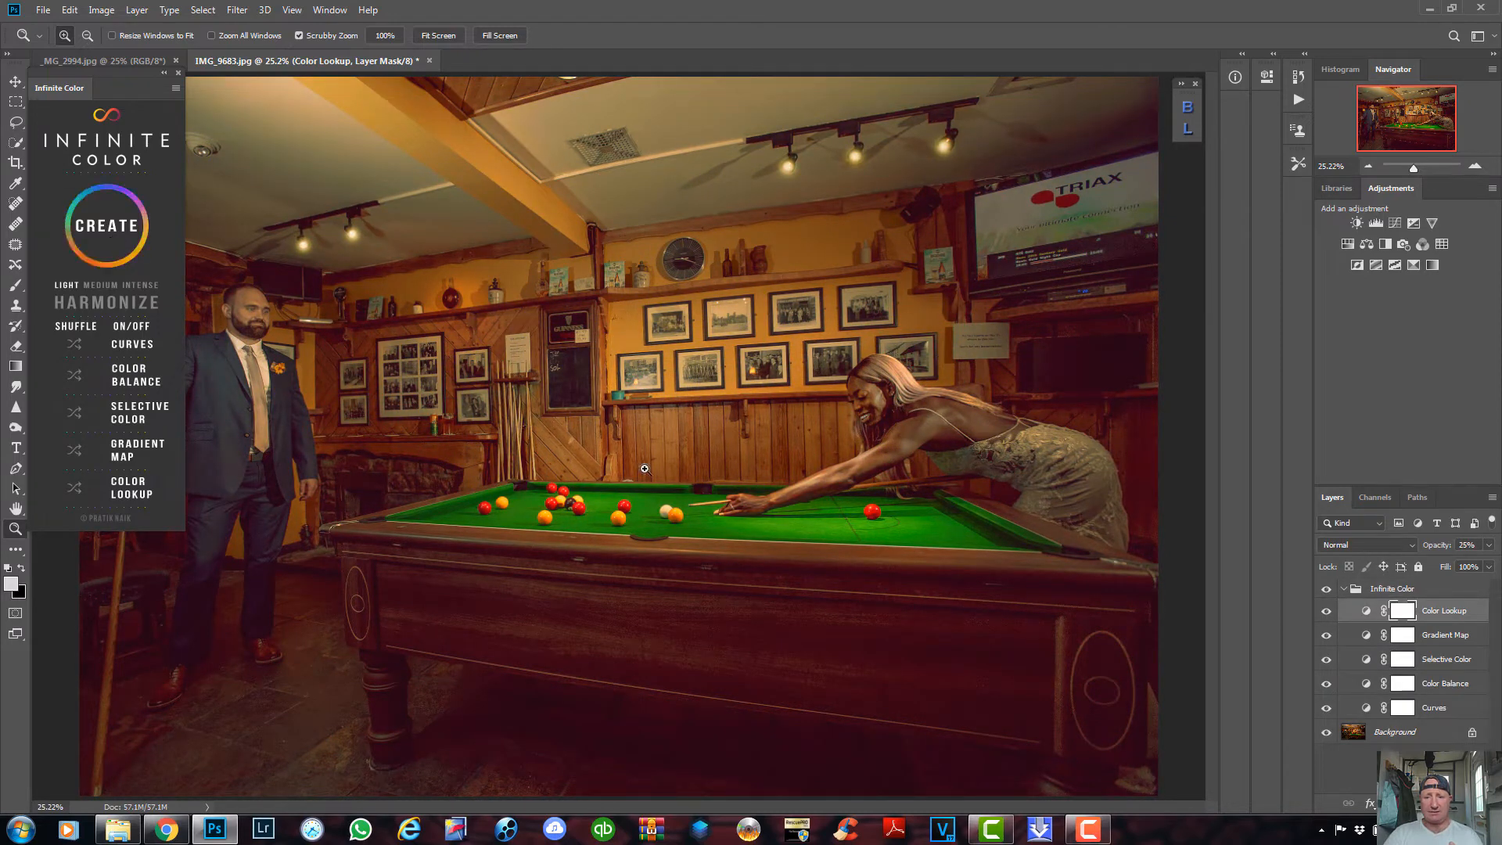
mouse_move(1159, 545)
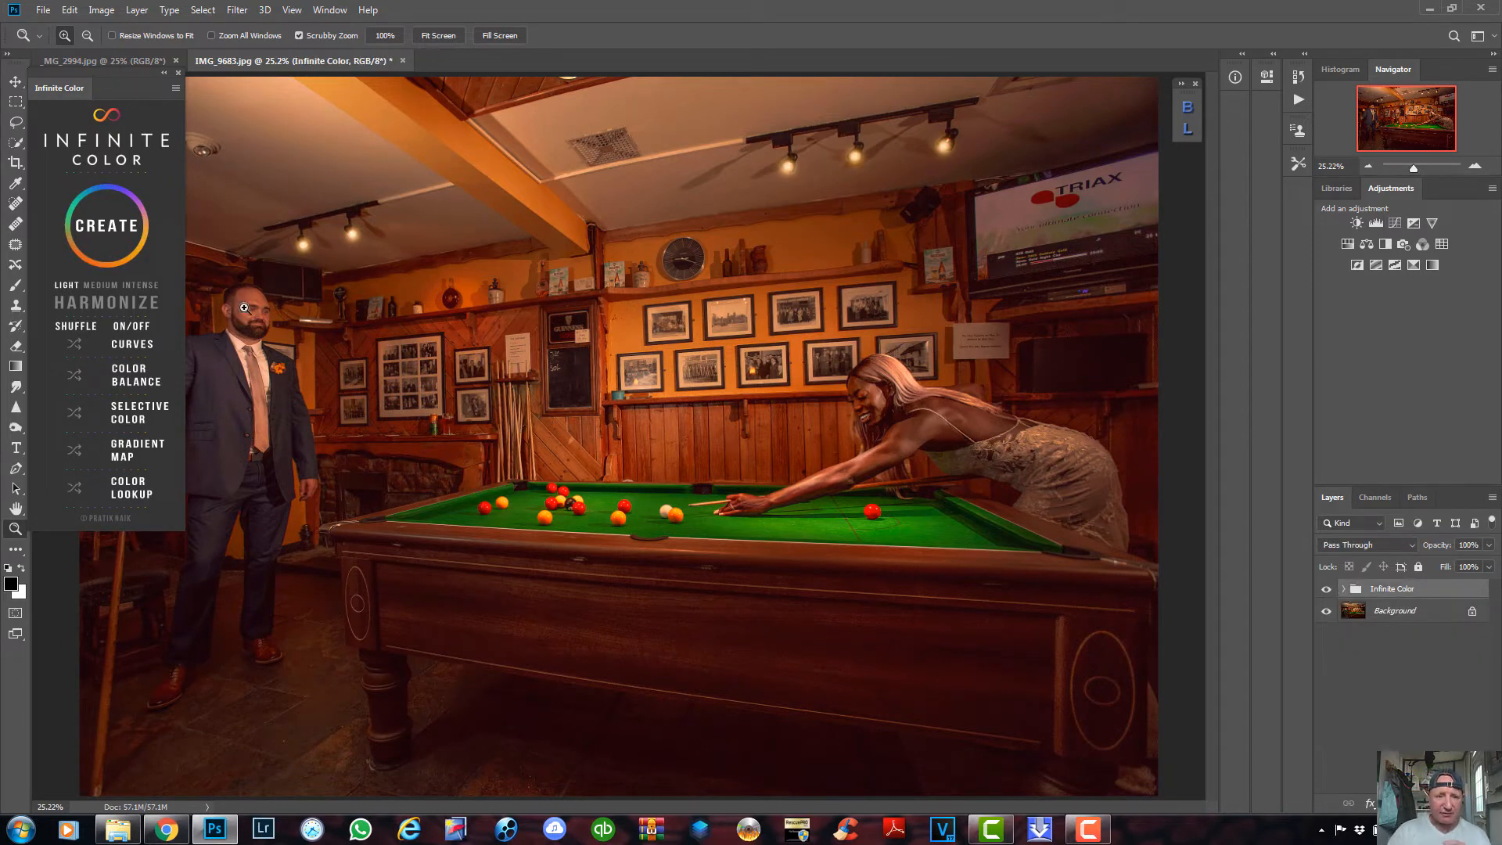
mouse_move(879, 454)
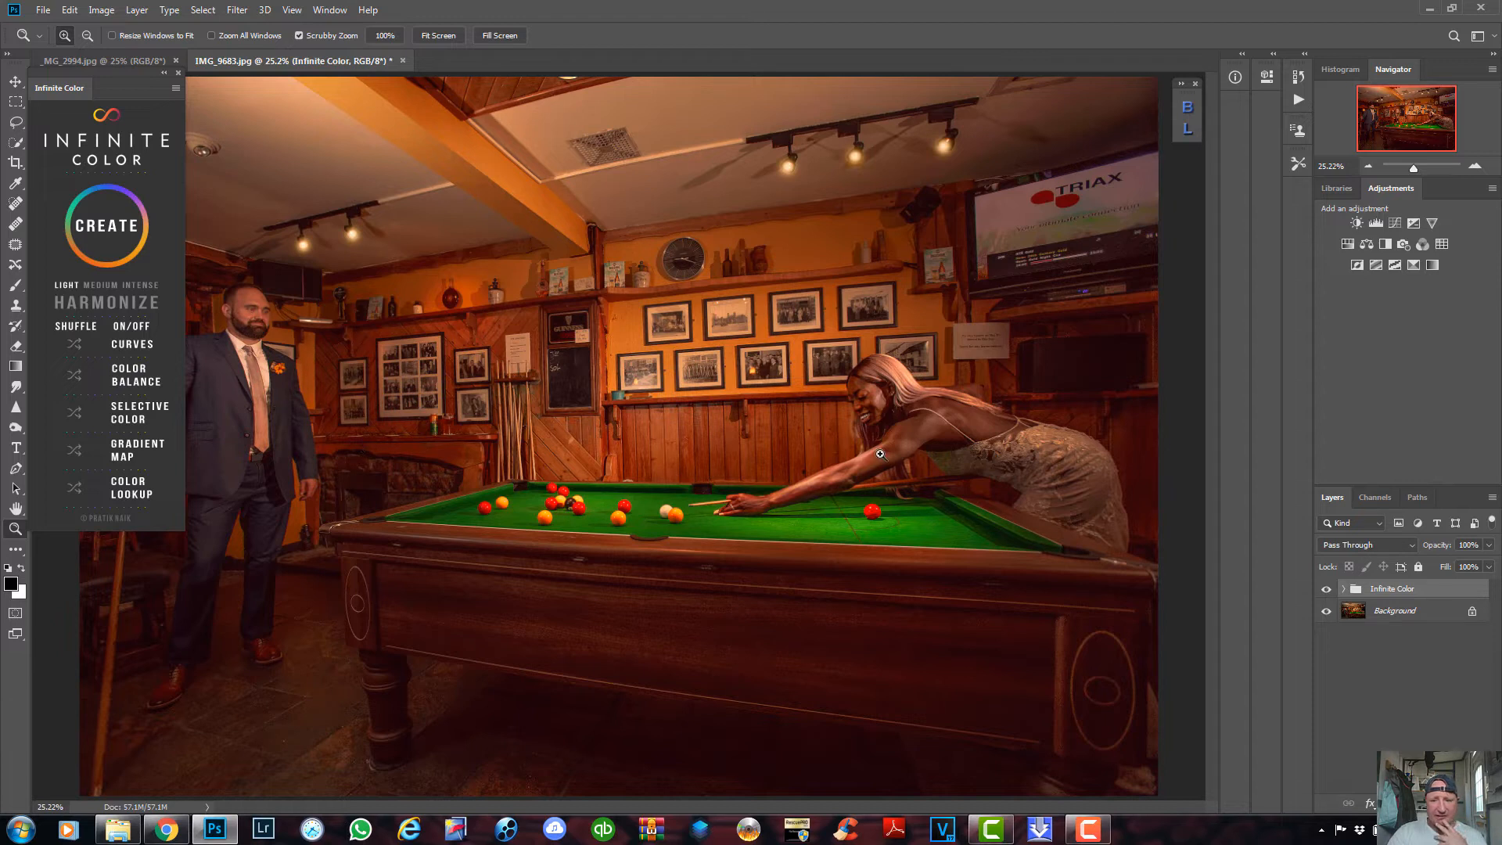
mouse_move(960, 430)
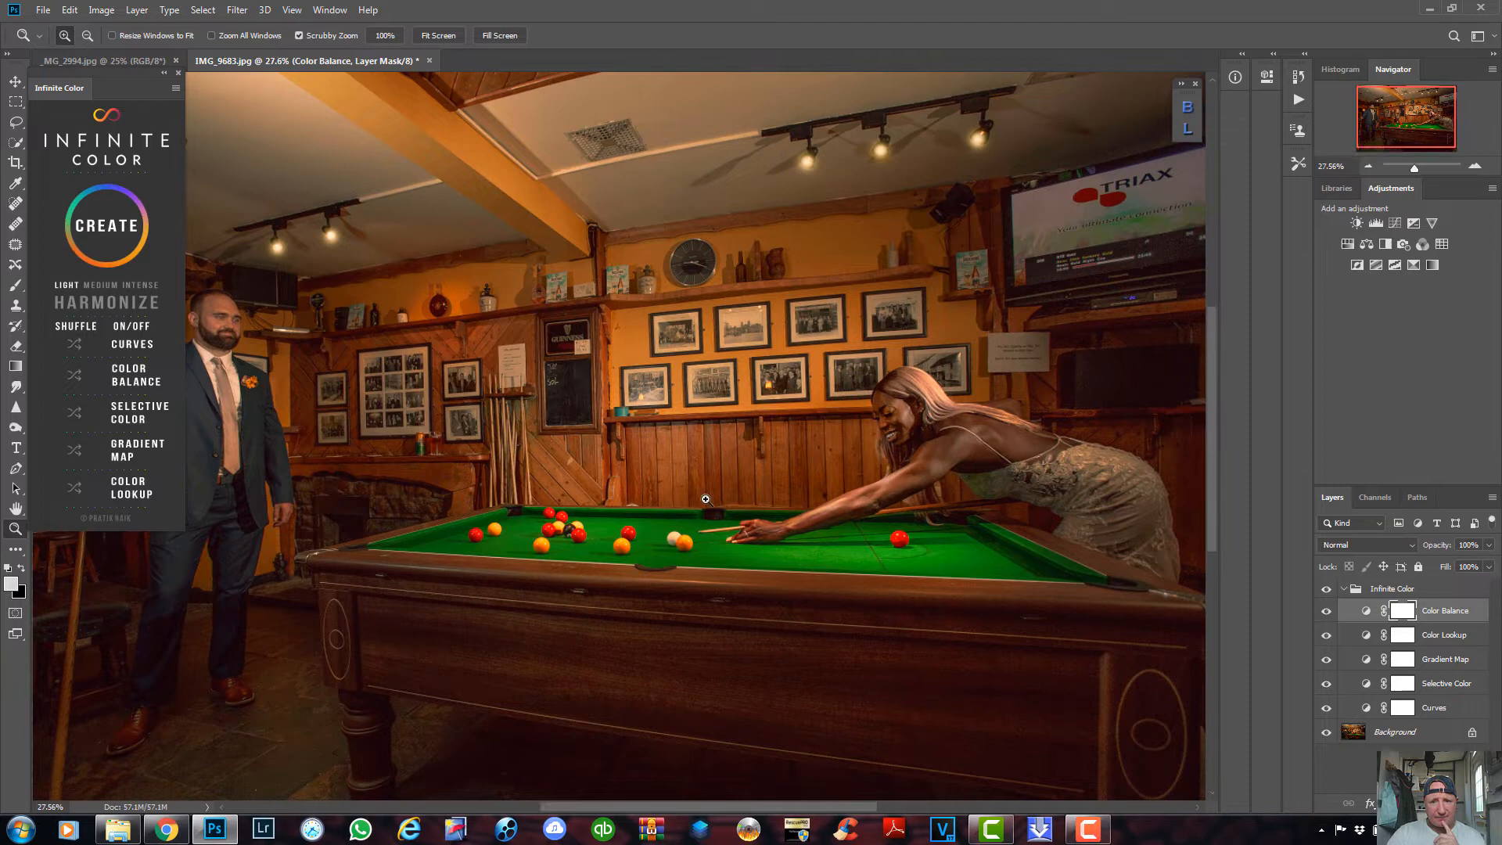
click(1344, 588)
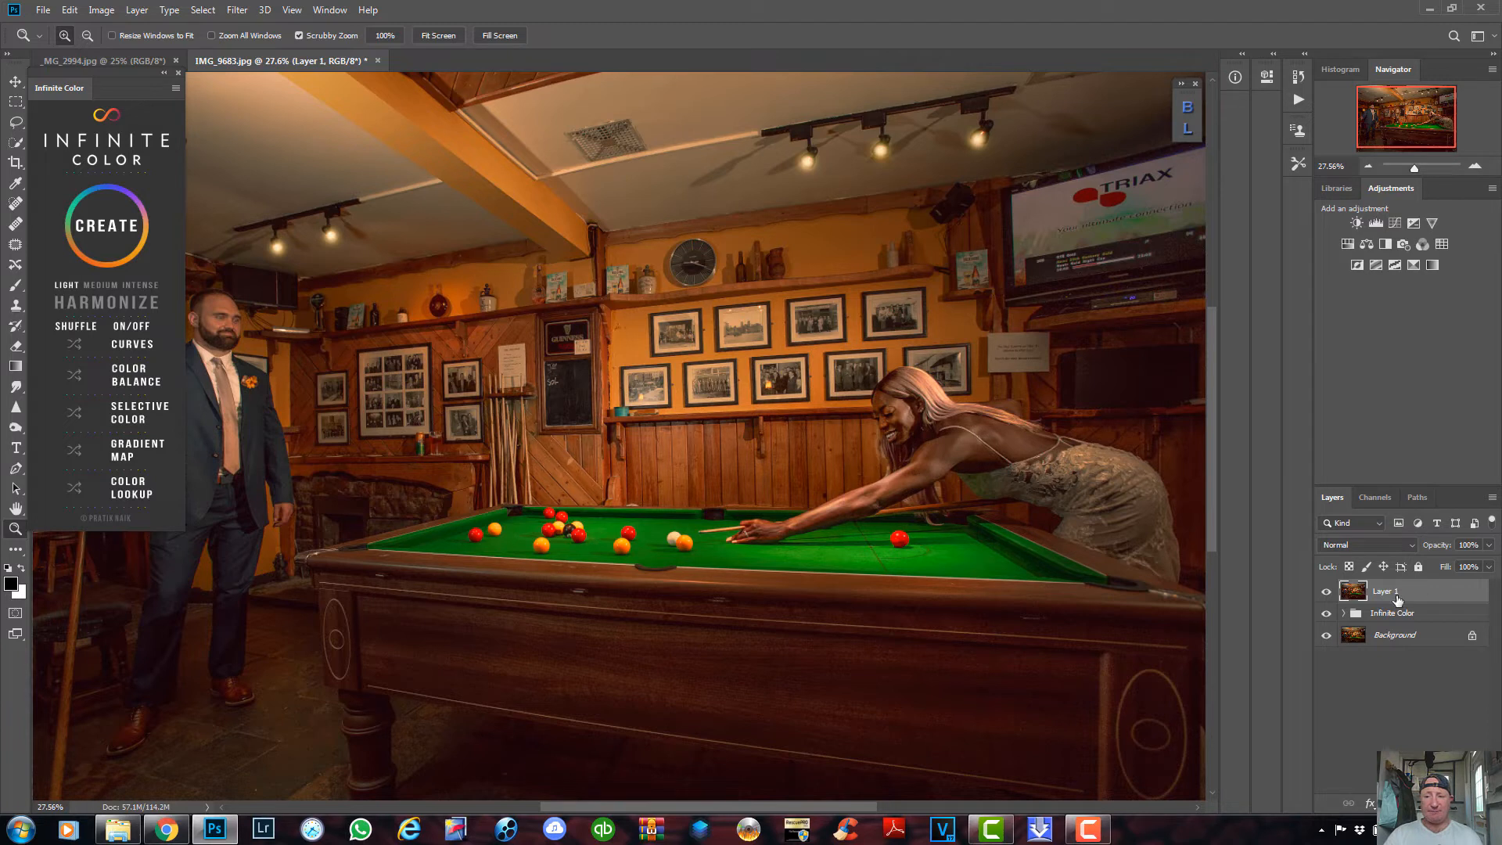
mouse_move(1389, 598)
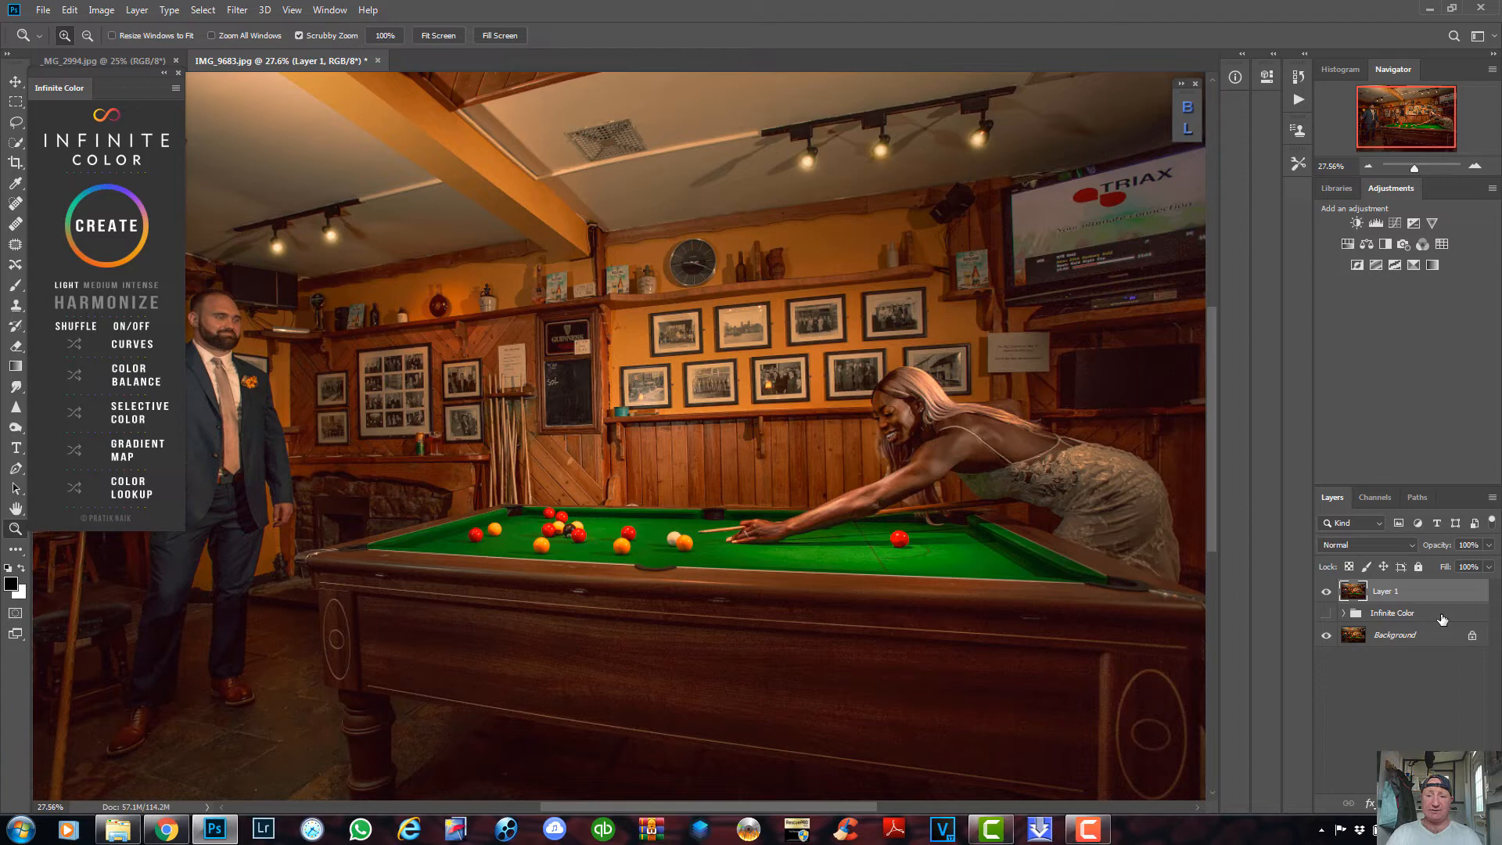
mouse_move(950, 494)
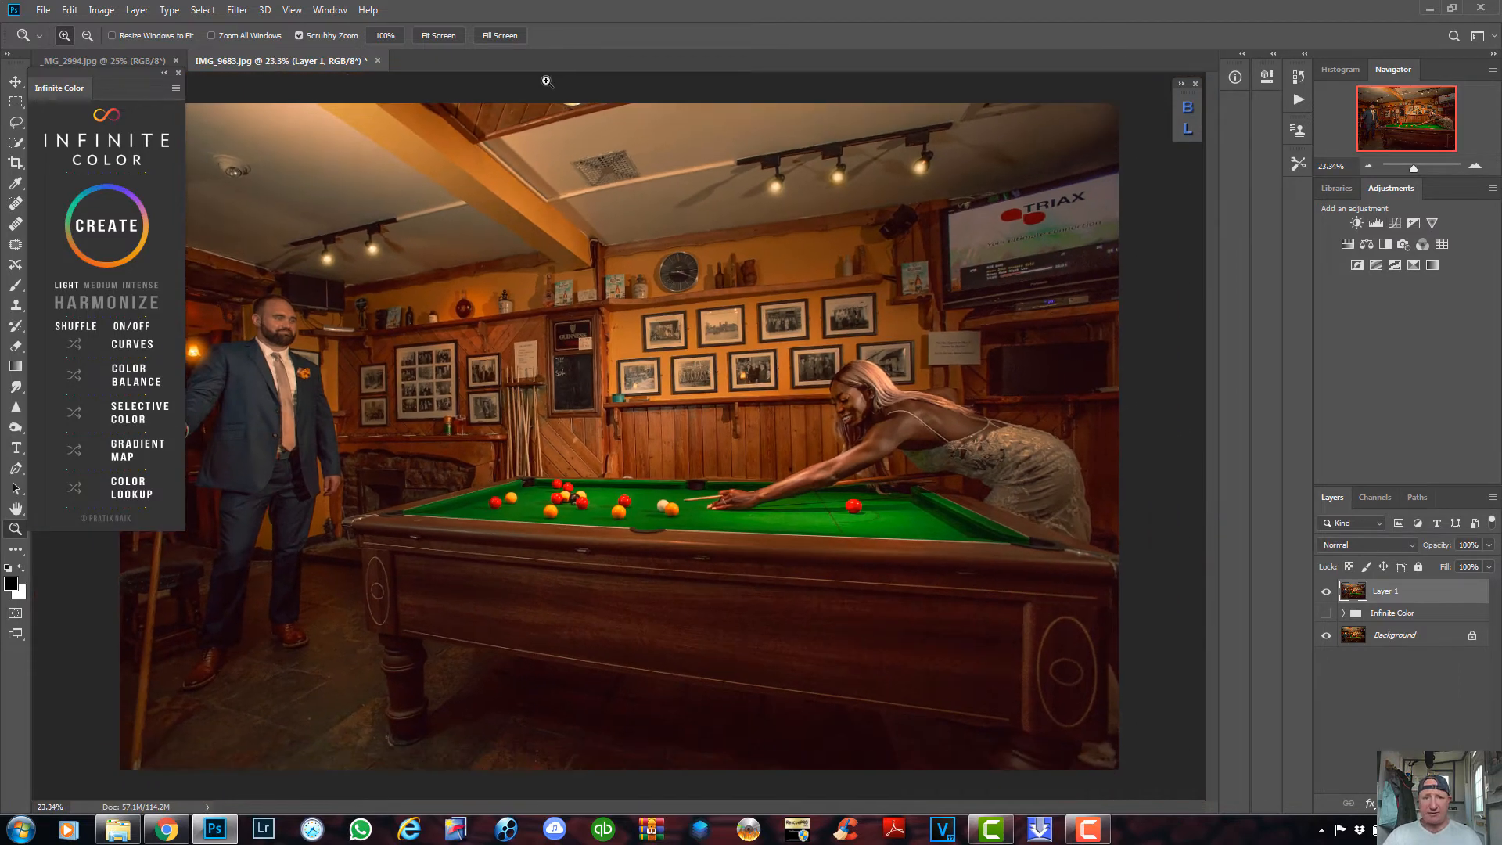
- Close the Infinite Color extension panel
click(177, 73)
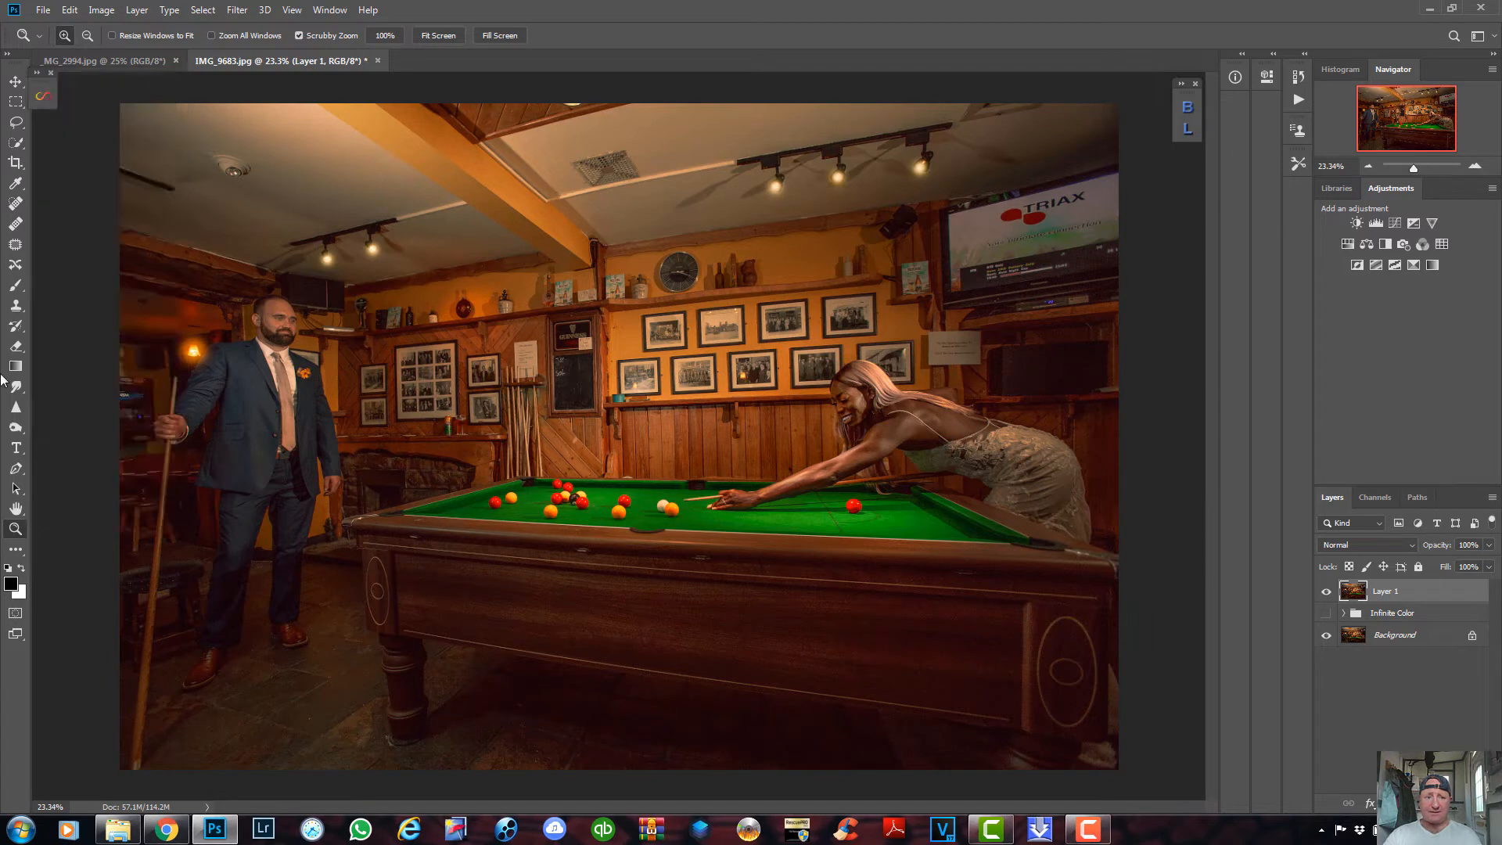
mouse_move(244, 438)
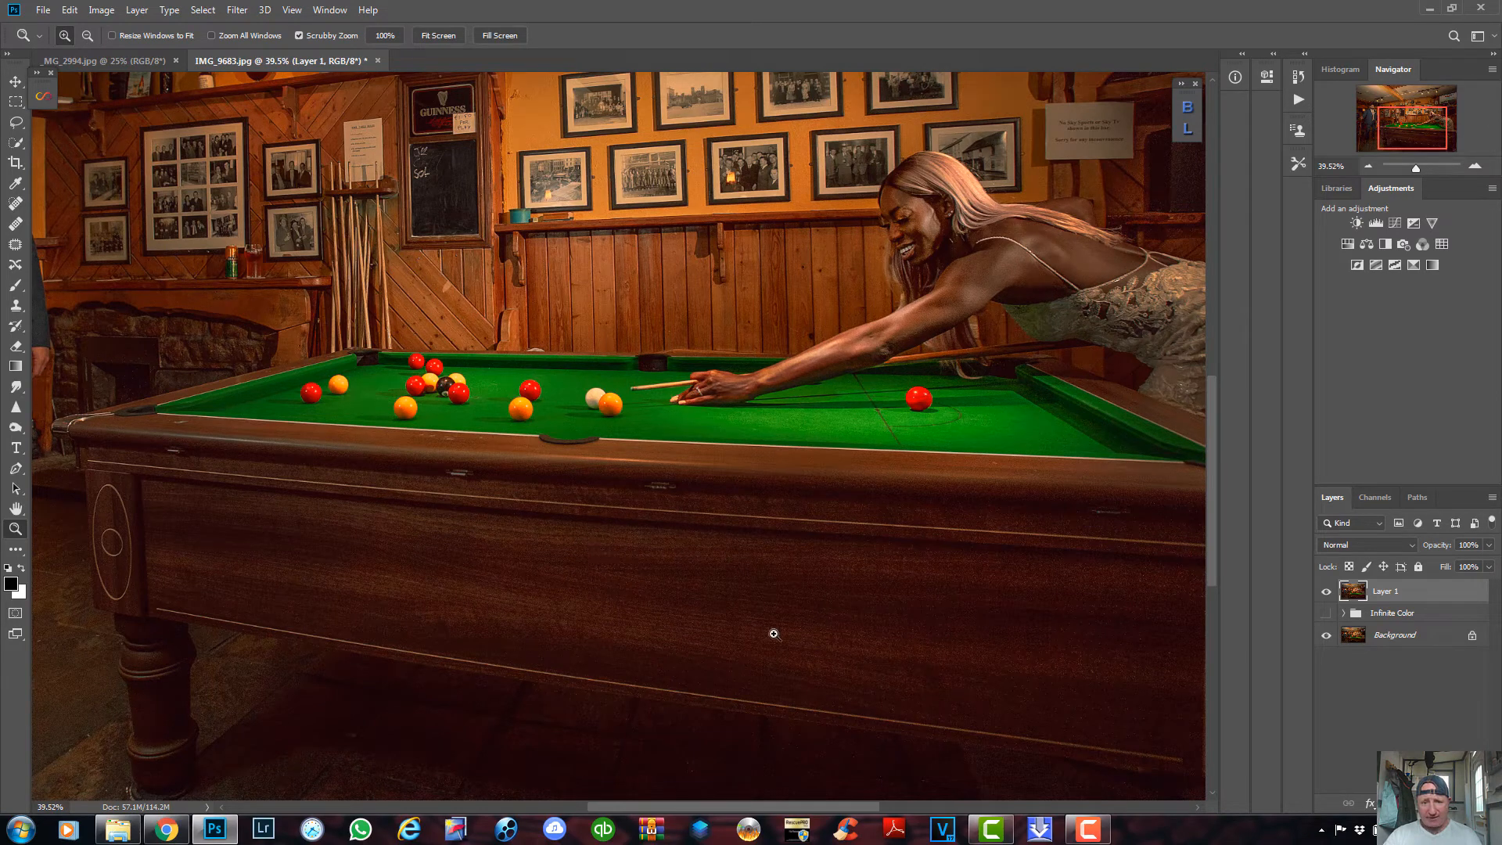
mouse_move(659, 621)
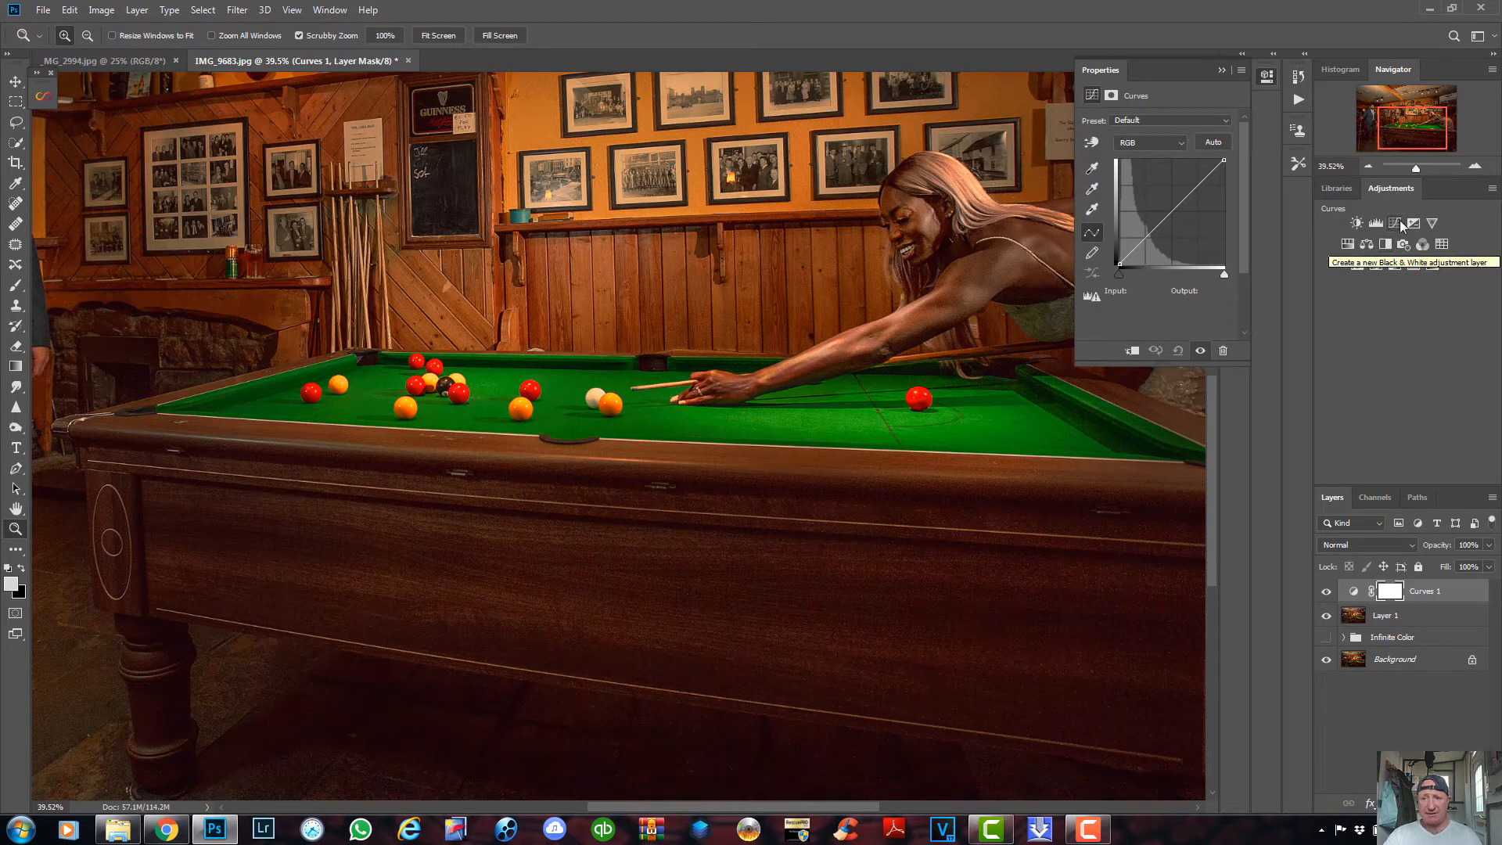
- Set the Curves 1 adjustment layer's blend mode to Screen
click(1364, 545)
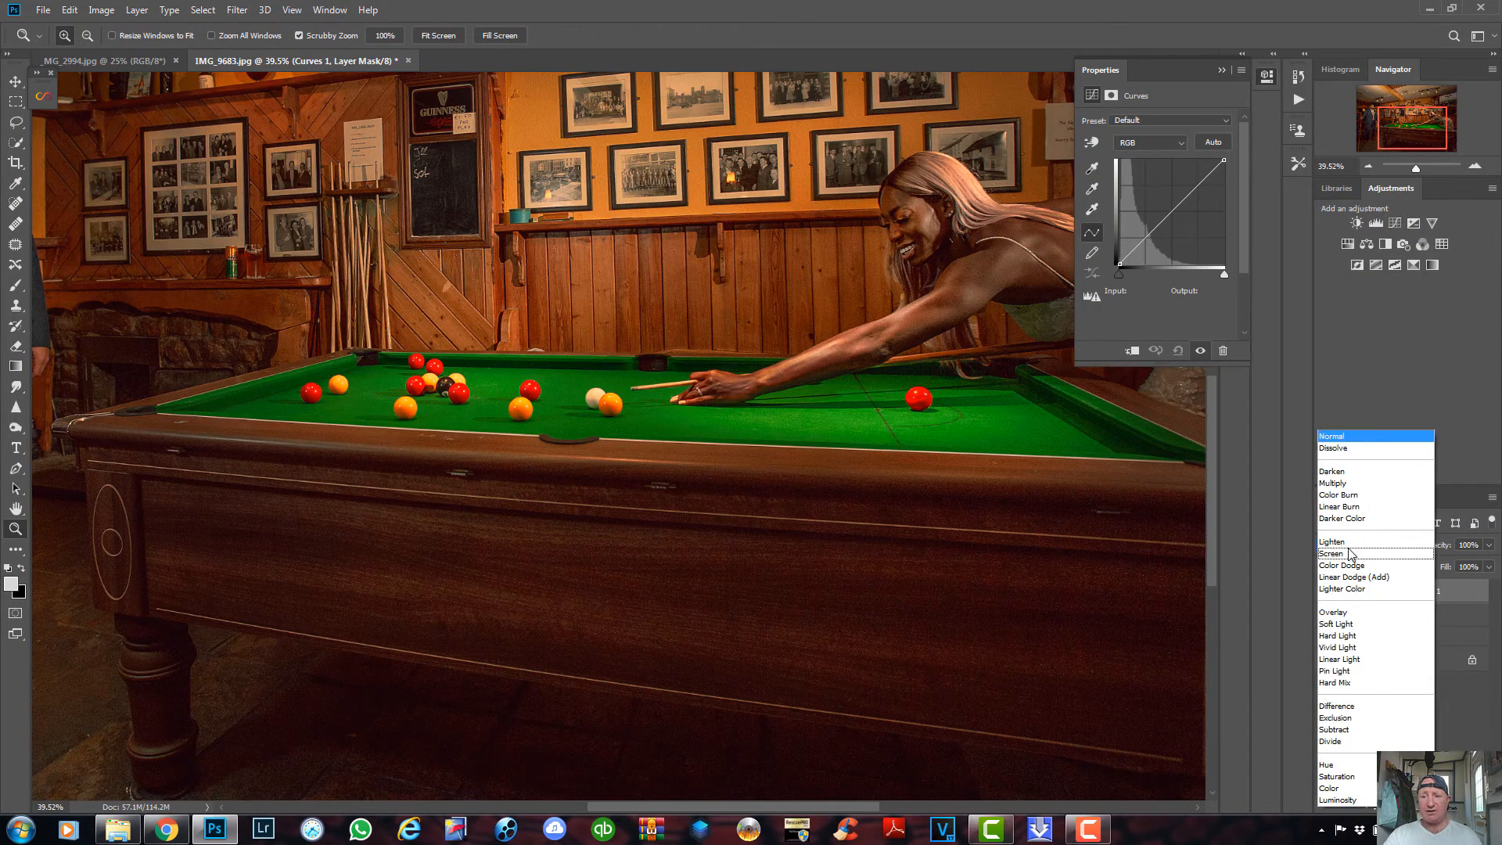
click(1332, 554)
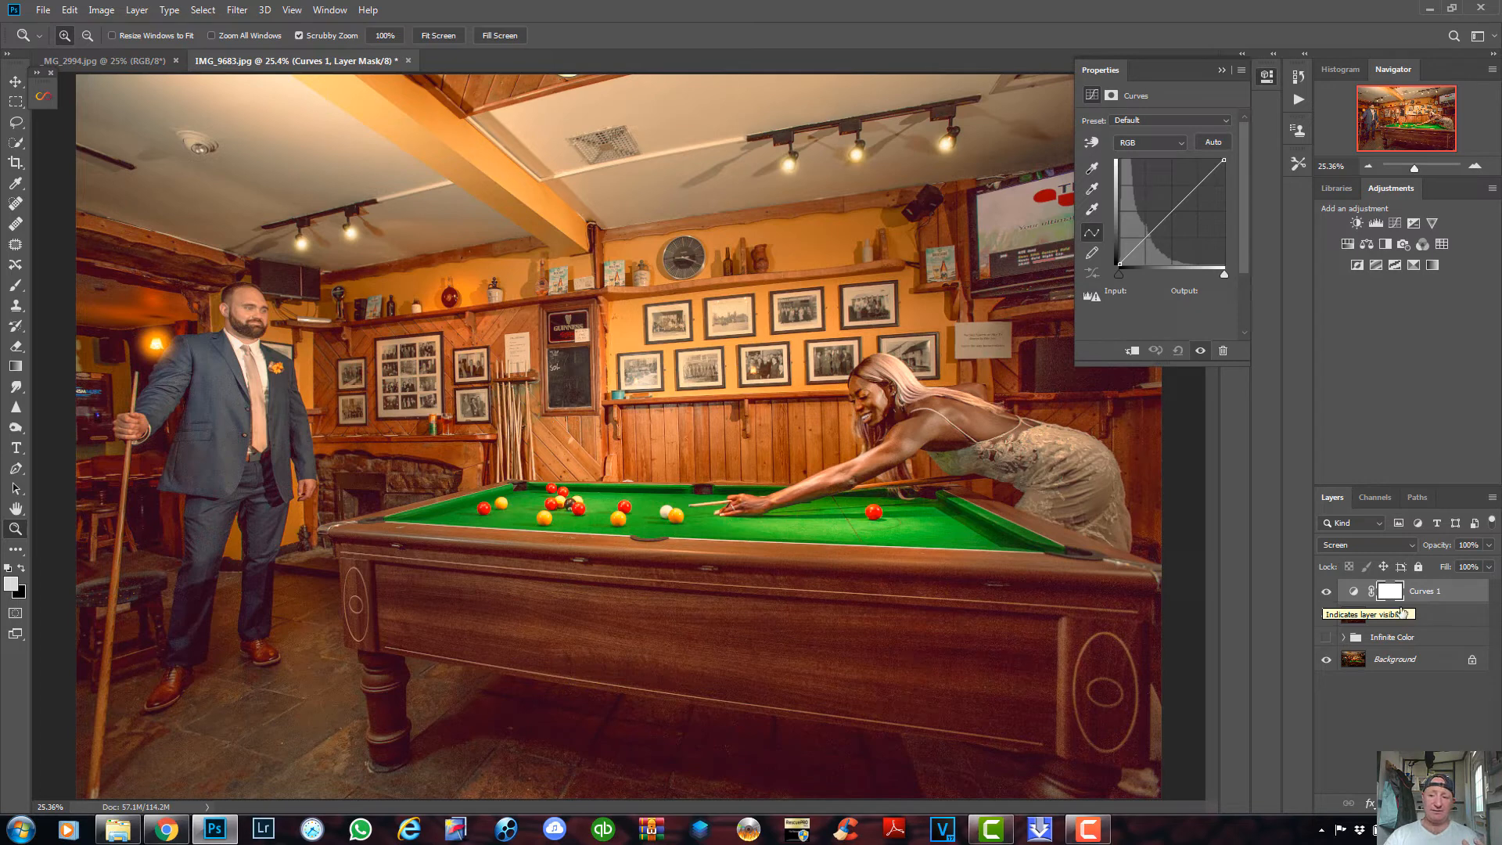
- Select the Curves 1 layer mask so it can be inverted to black
click(1389, 589)
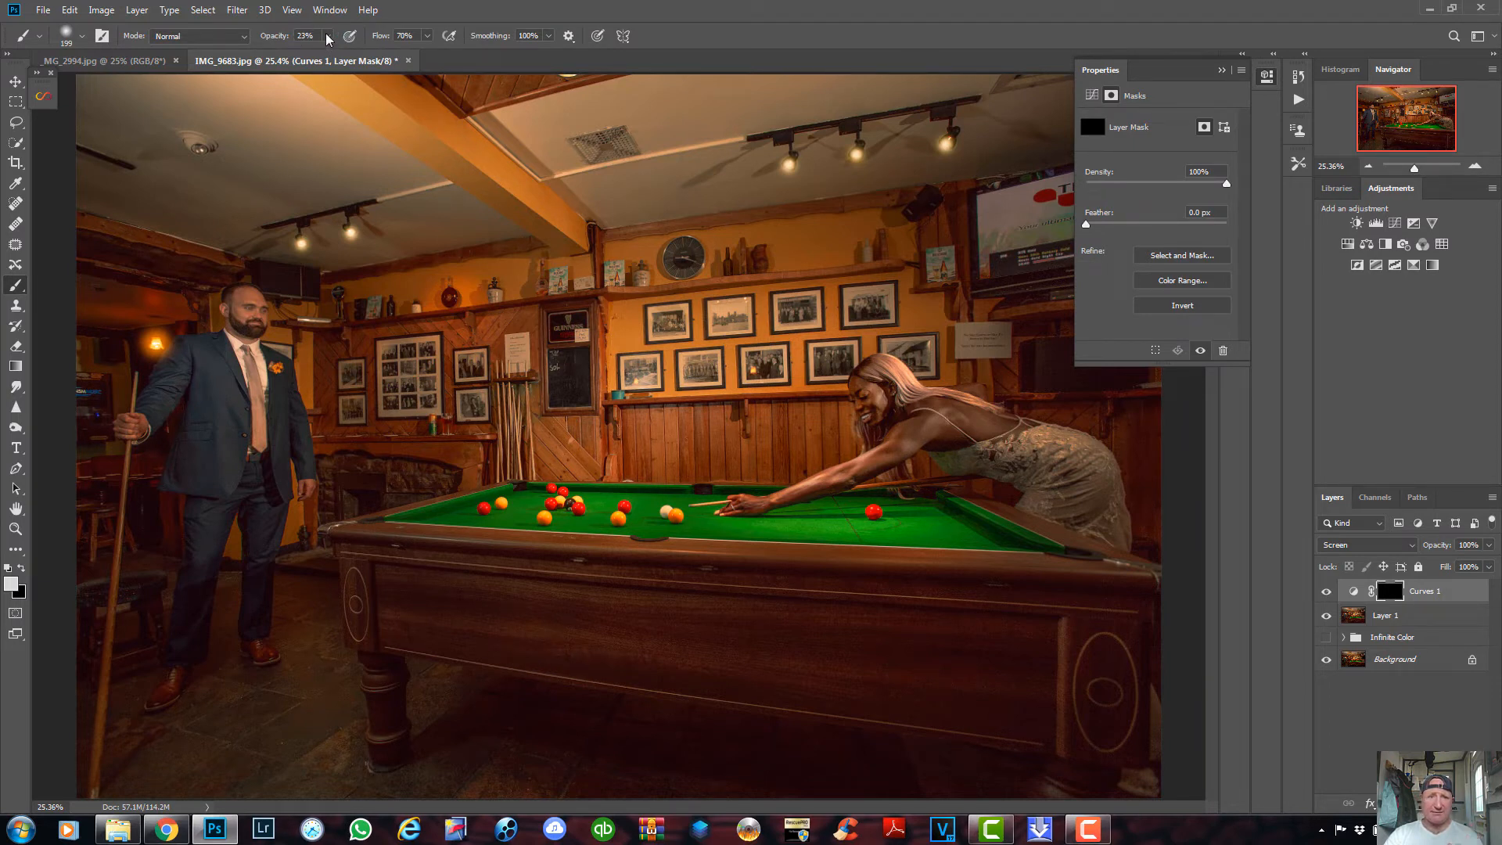
mouse_move(306, 36)
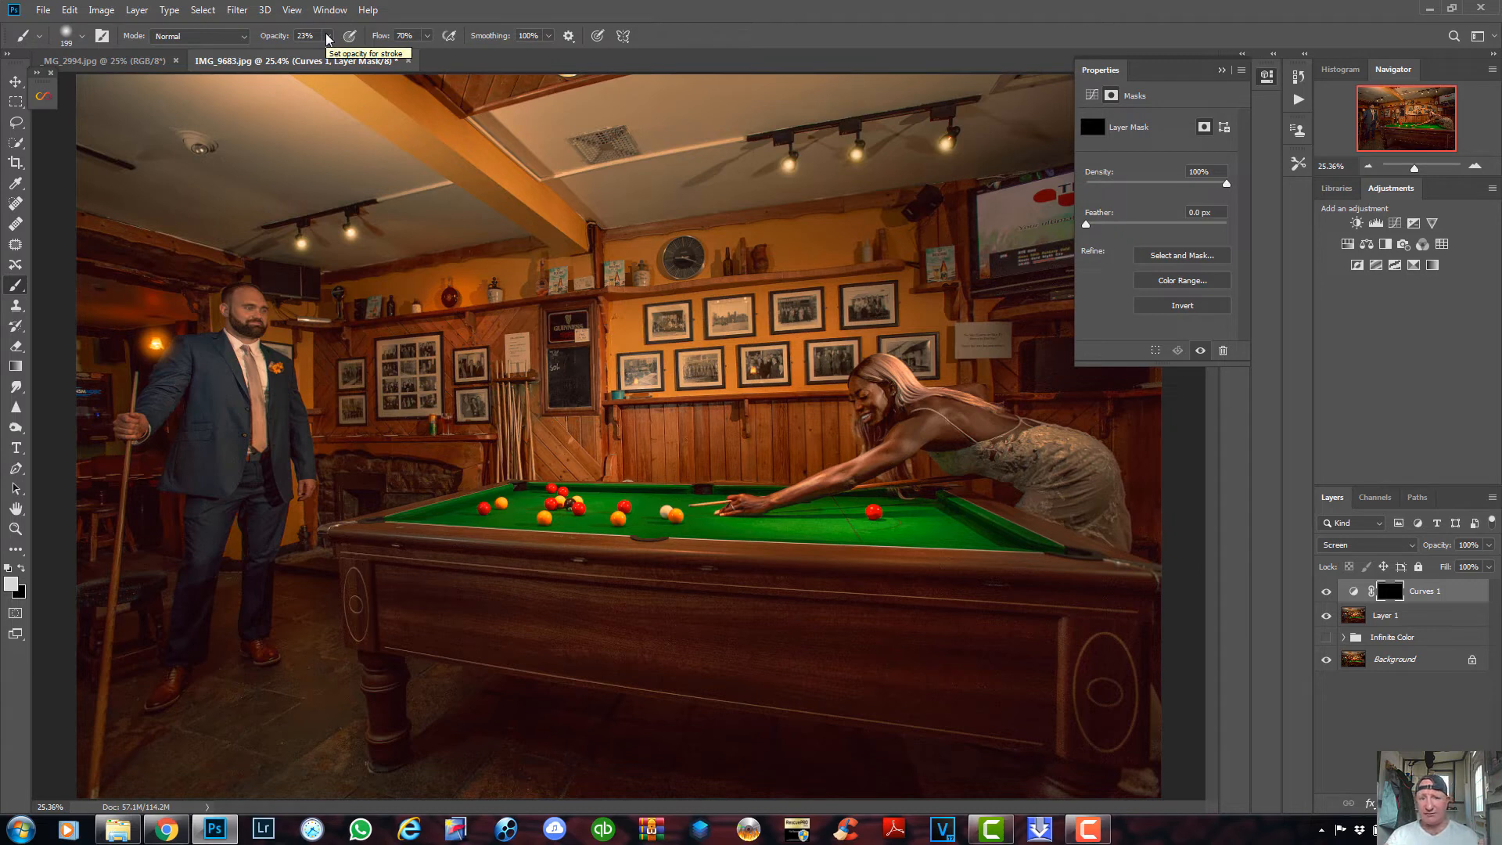
mouse_move(361, 76)
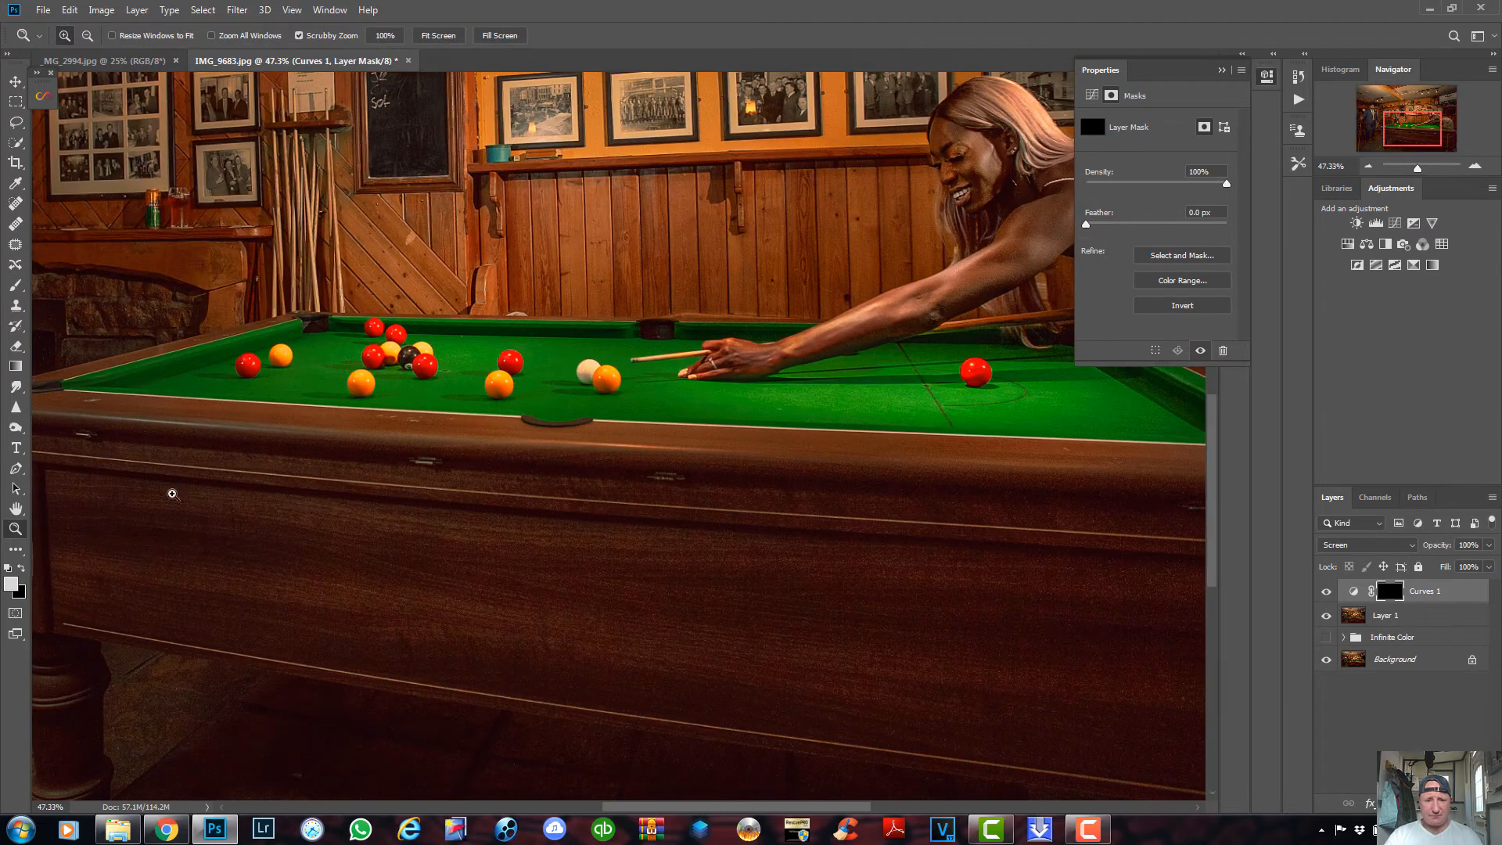
mouse_move(8, 280)
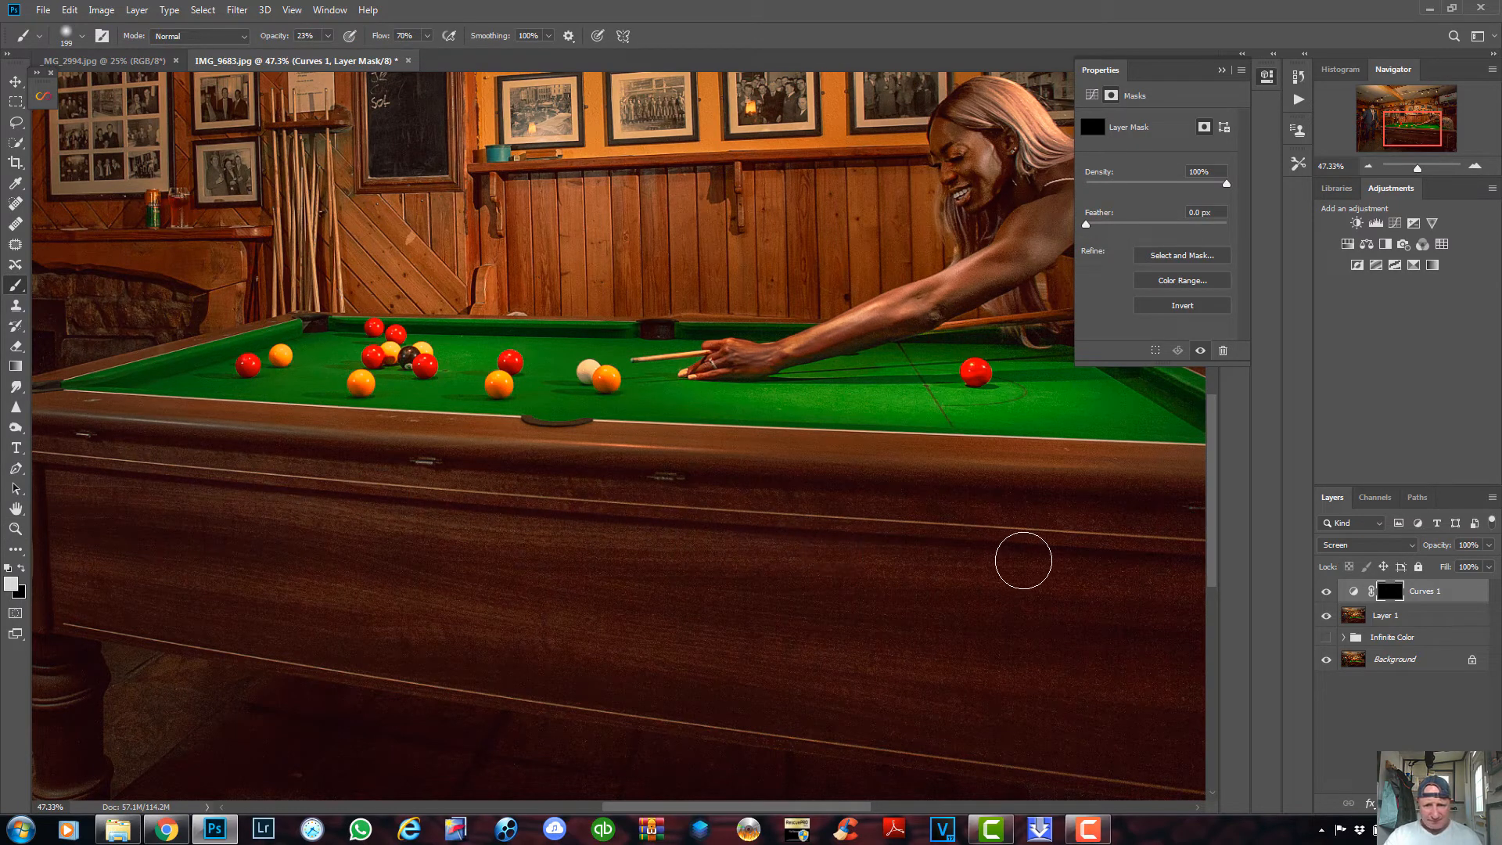
mouse_move(684, 531)
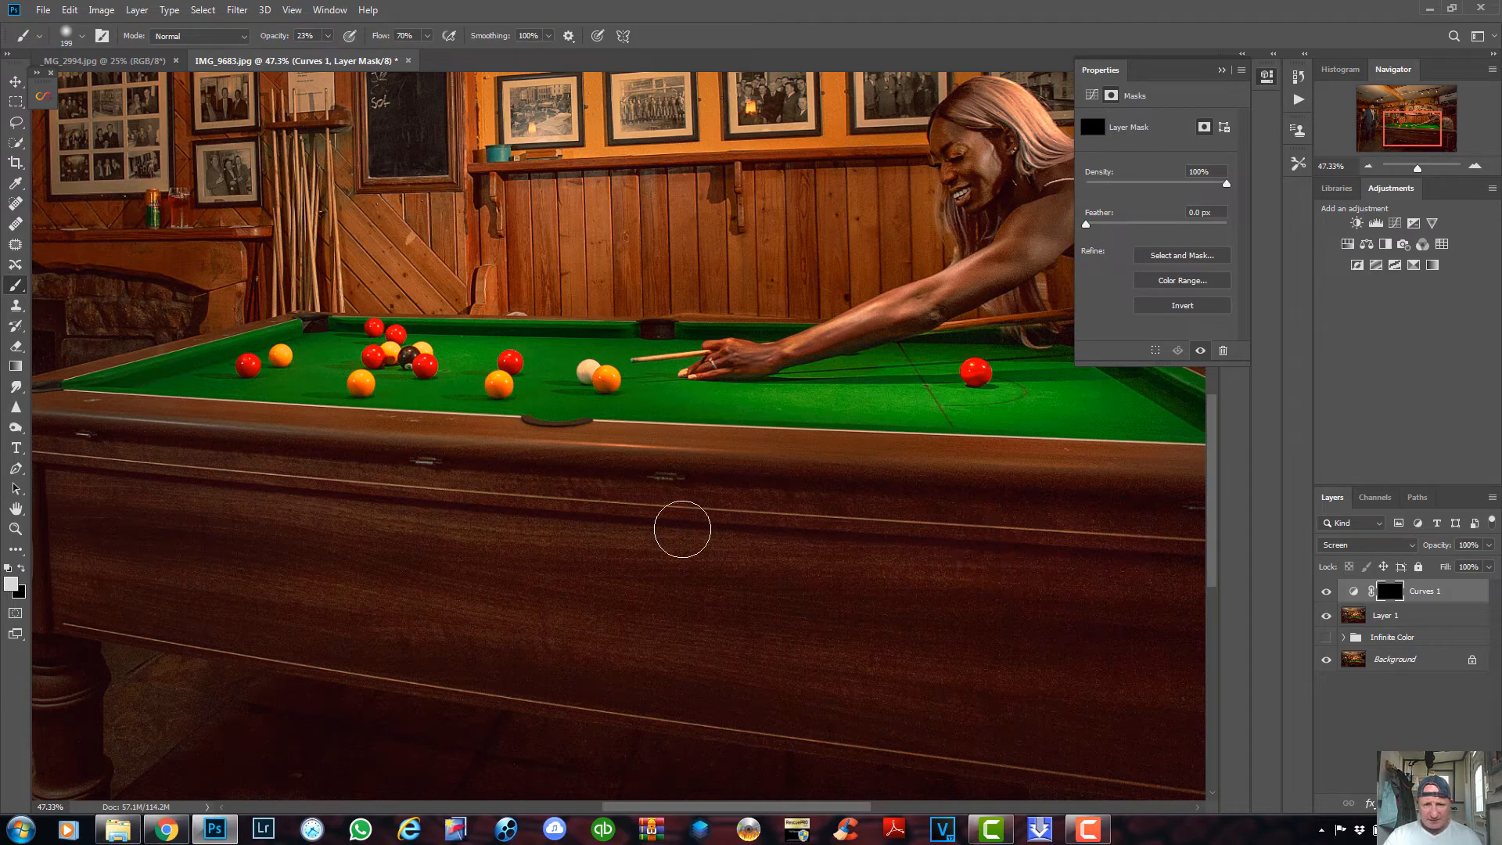
mouse_move(655, 501)
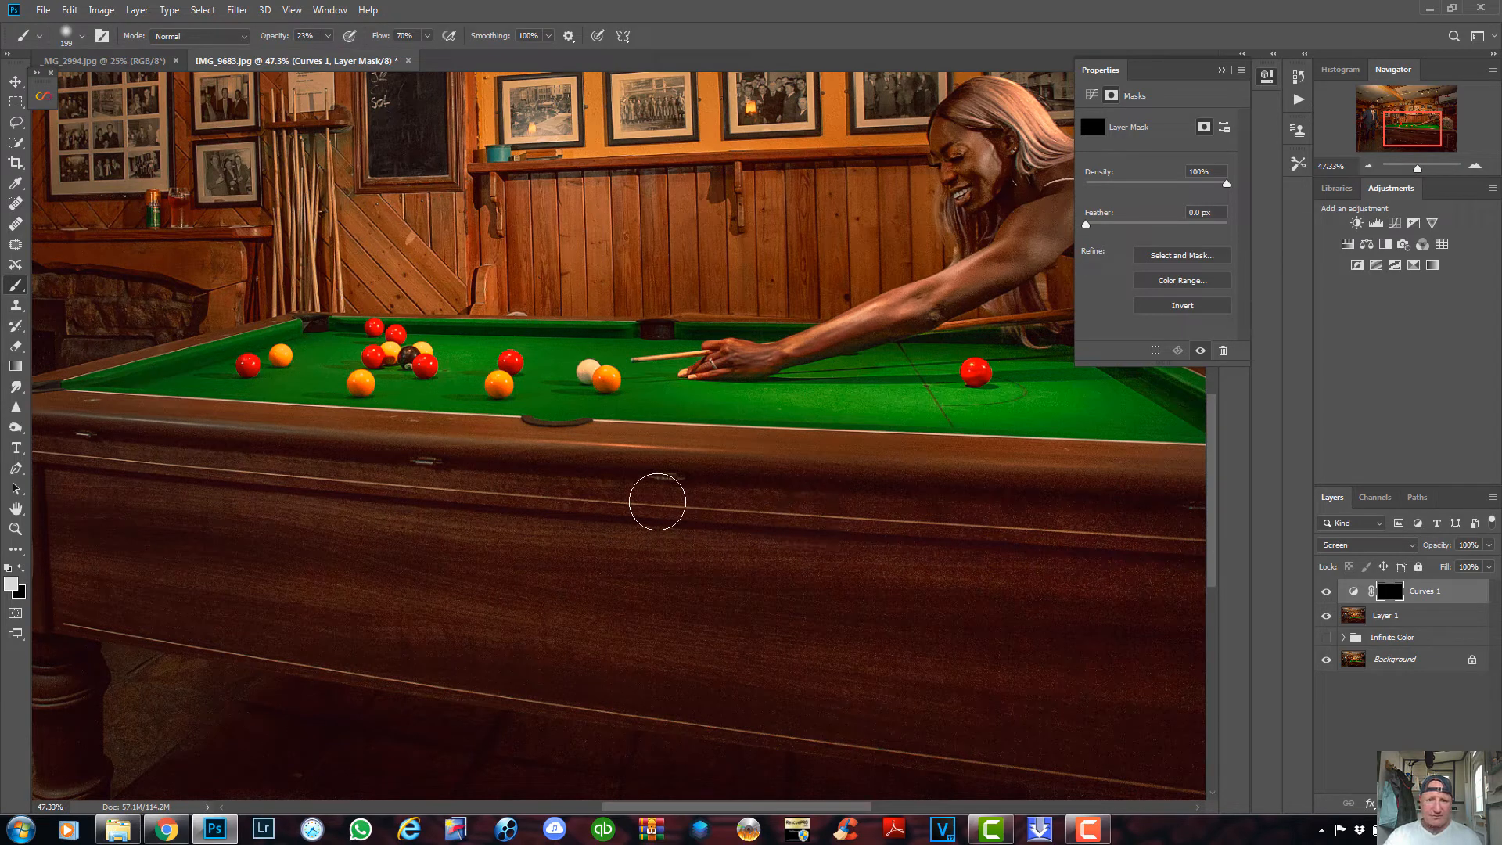
mouse_move(241, 487)
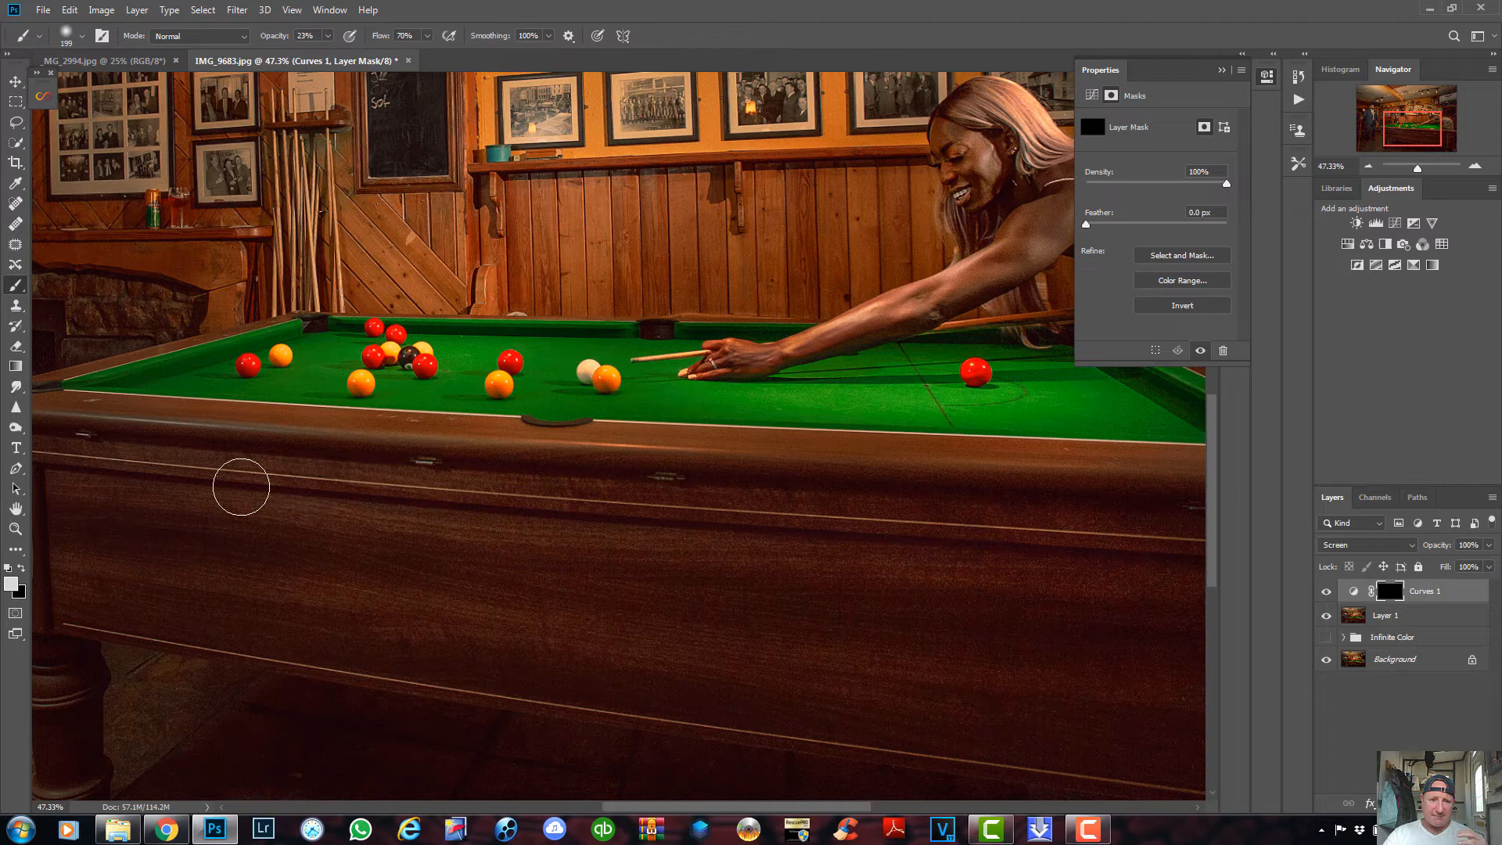
mouse_move(1175, 563)
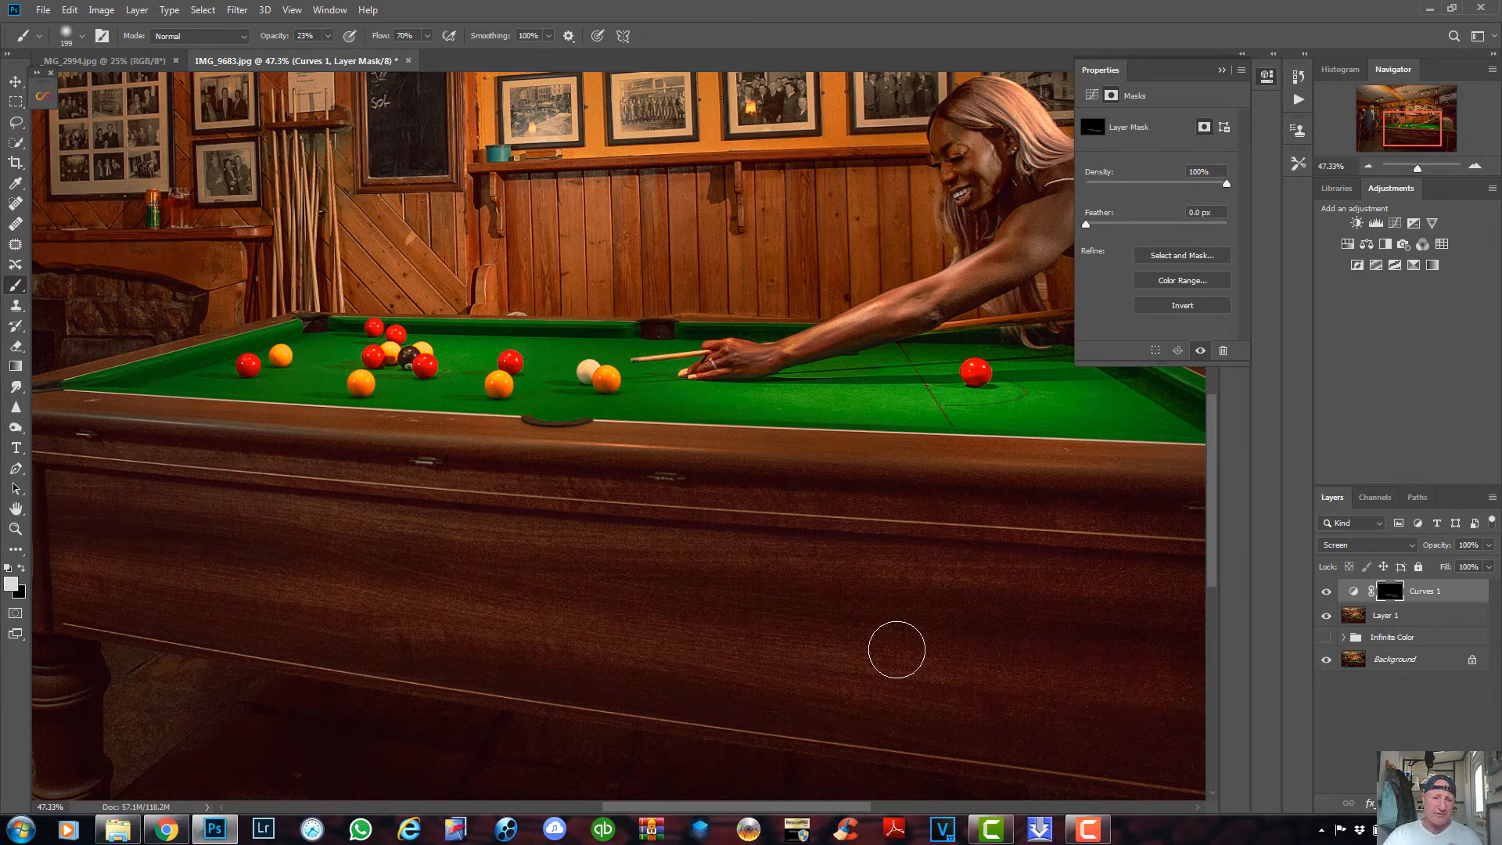
mouse_move(865, 645)
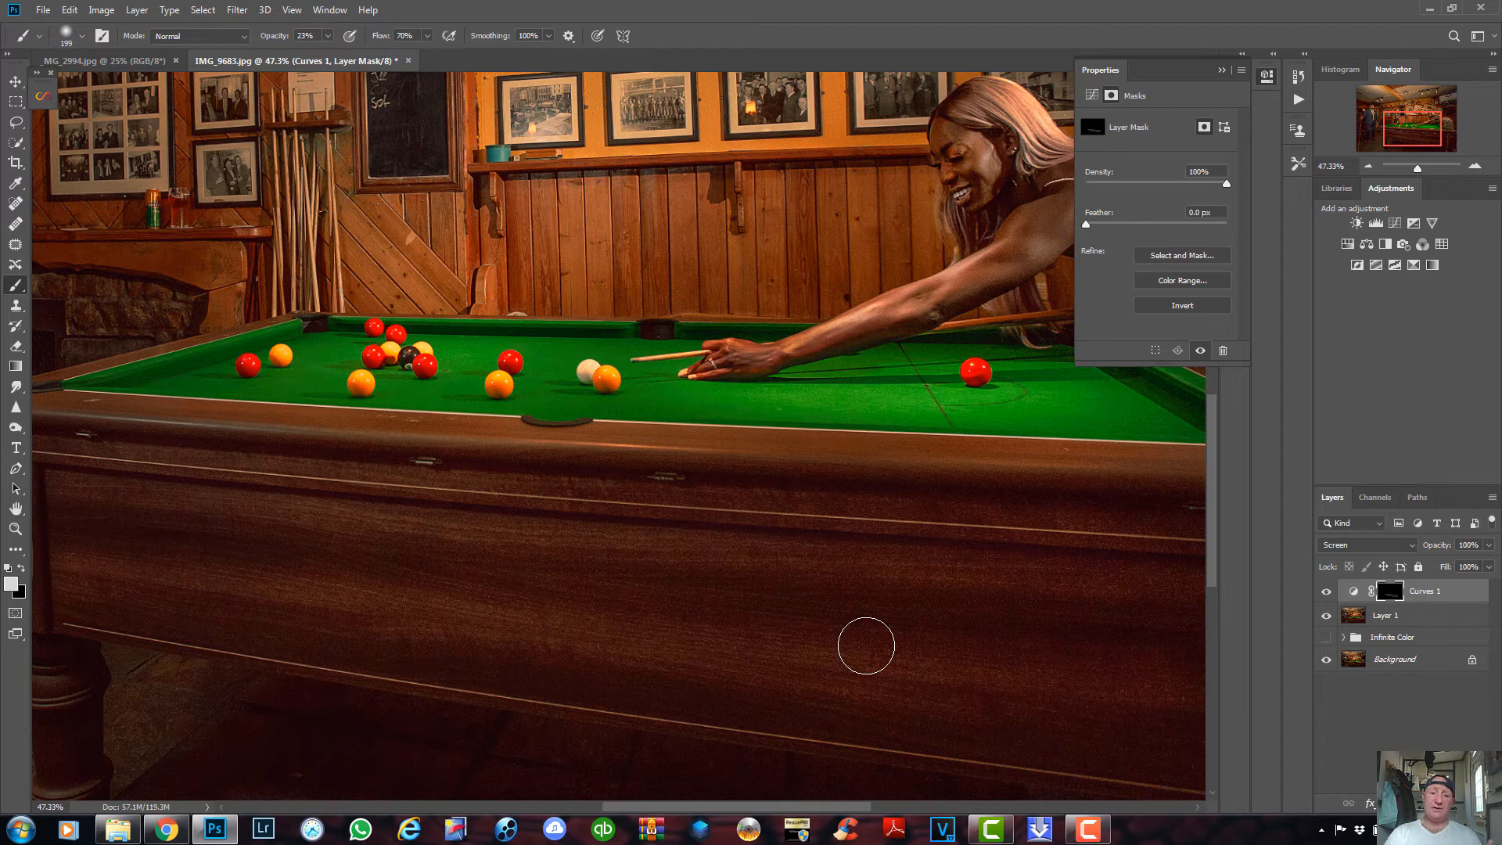
mouse_move(519, 629)
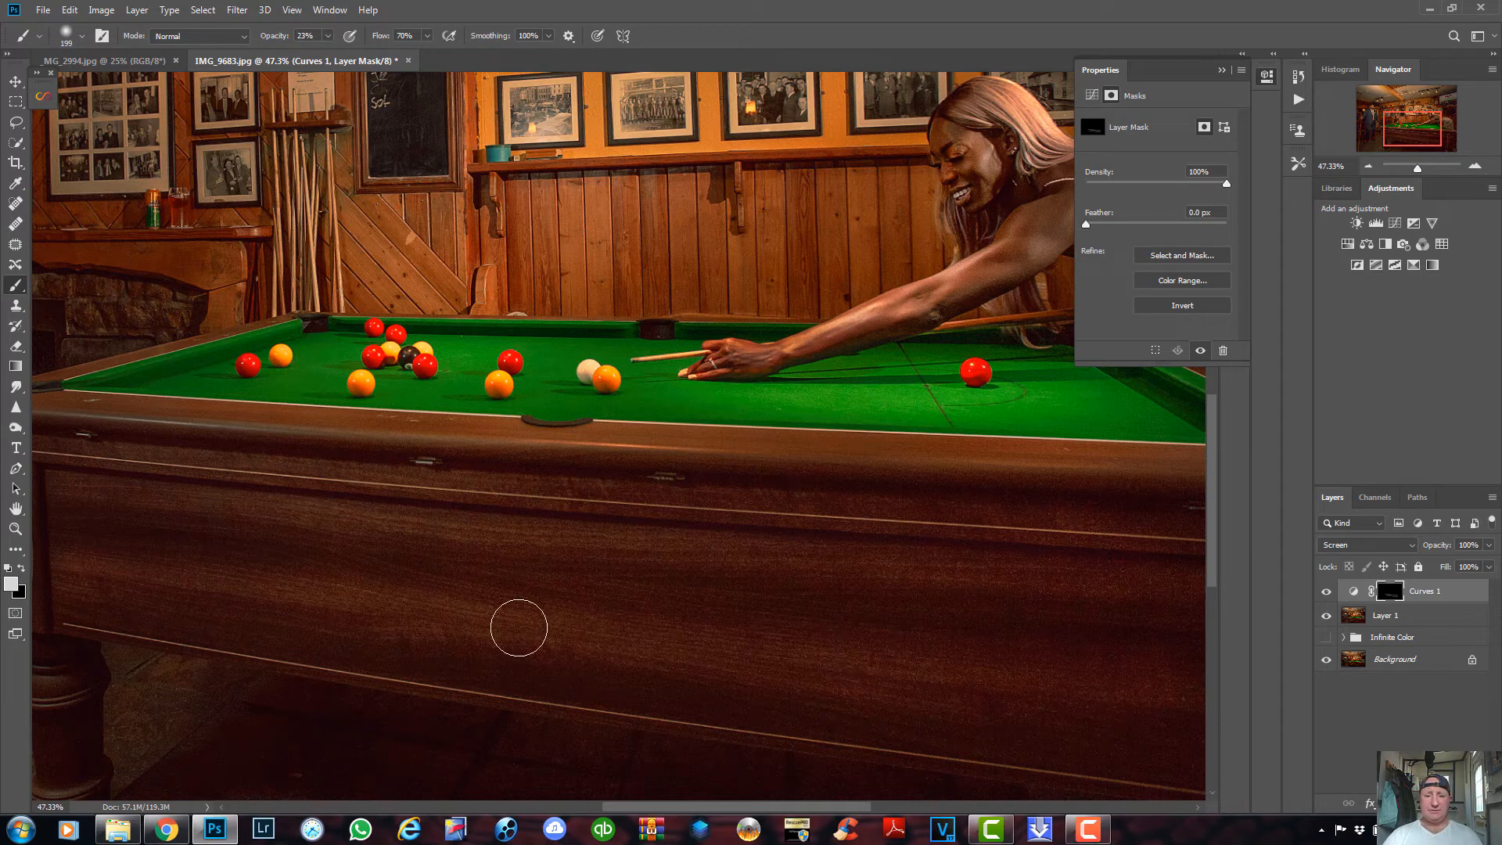
mouse_move(1159, 681)
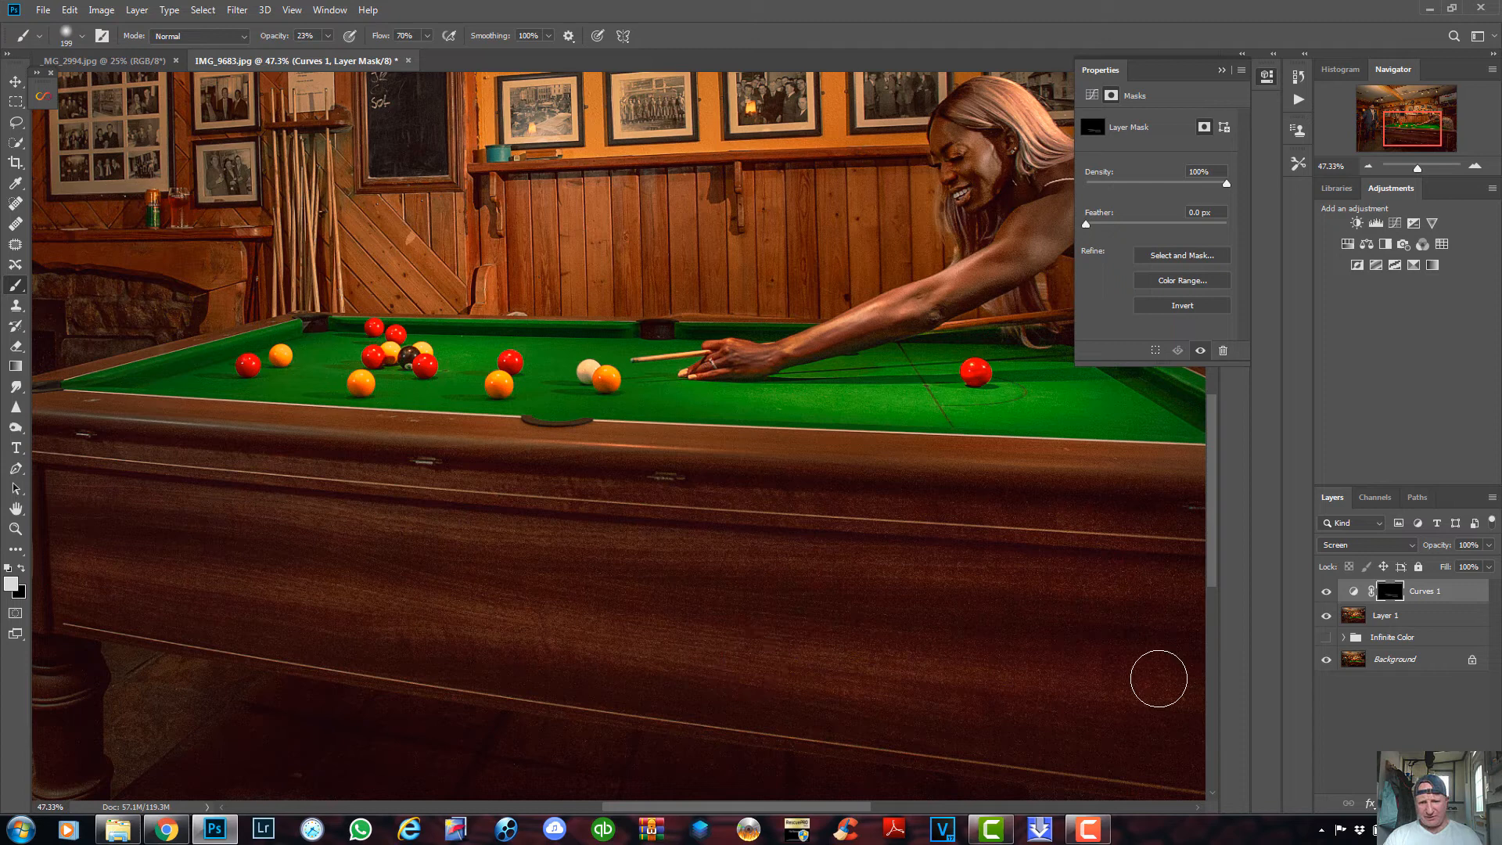
mouse_move(651, 552)
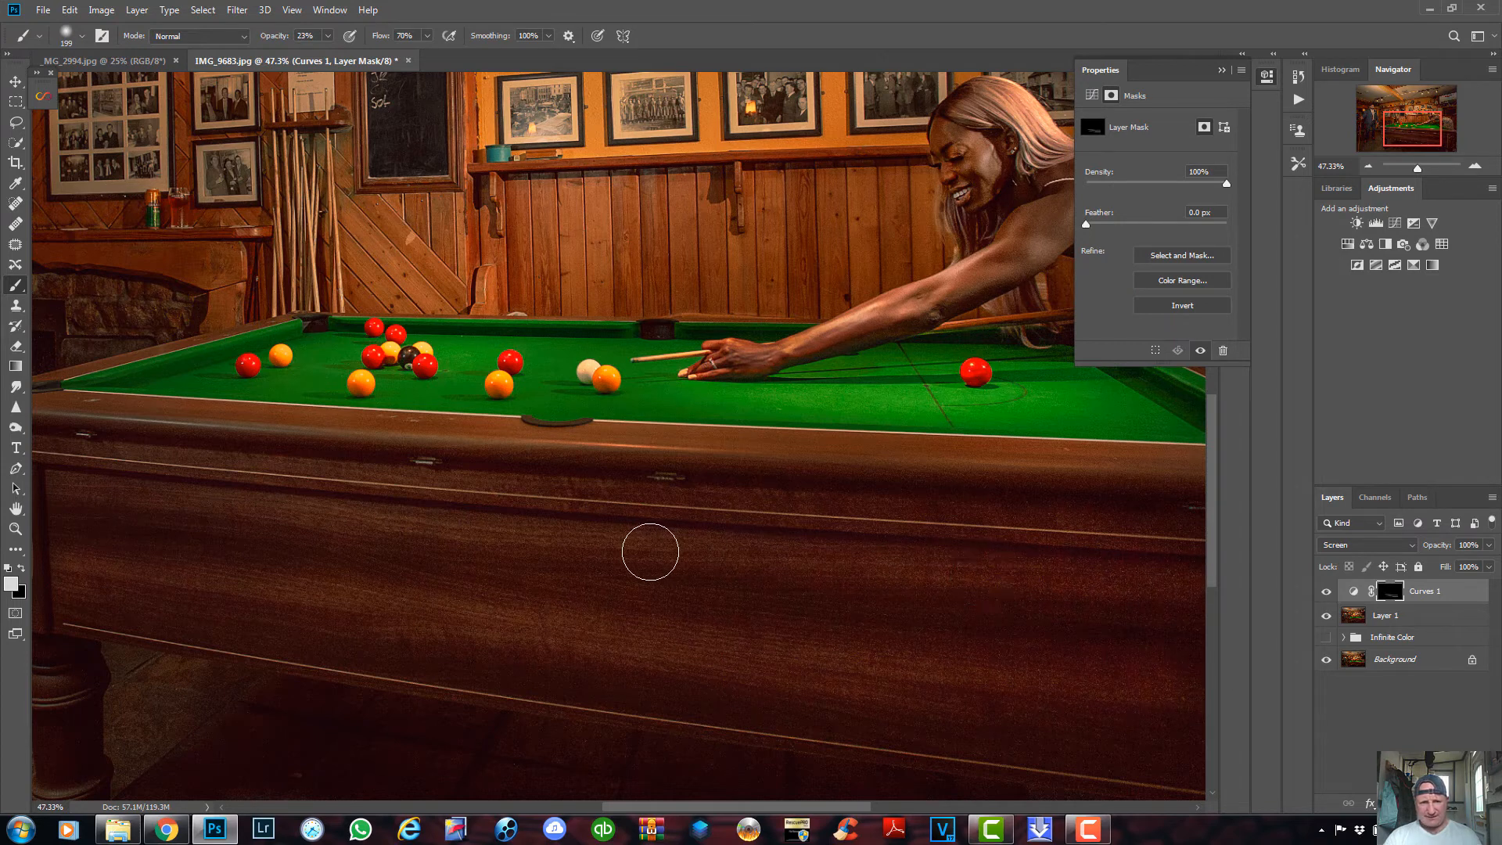
mouse_move(774, 513)
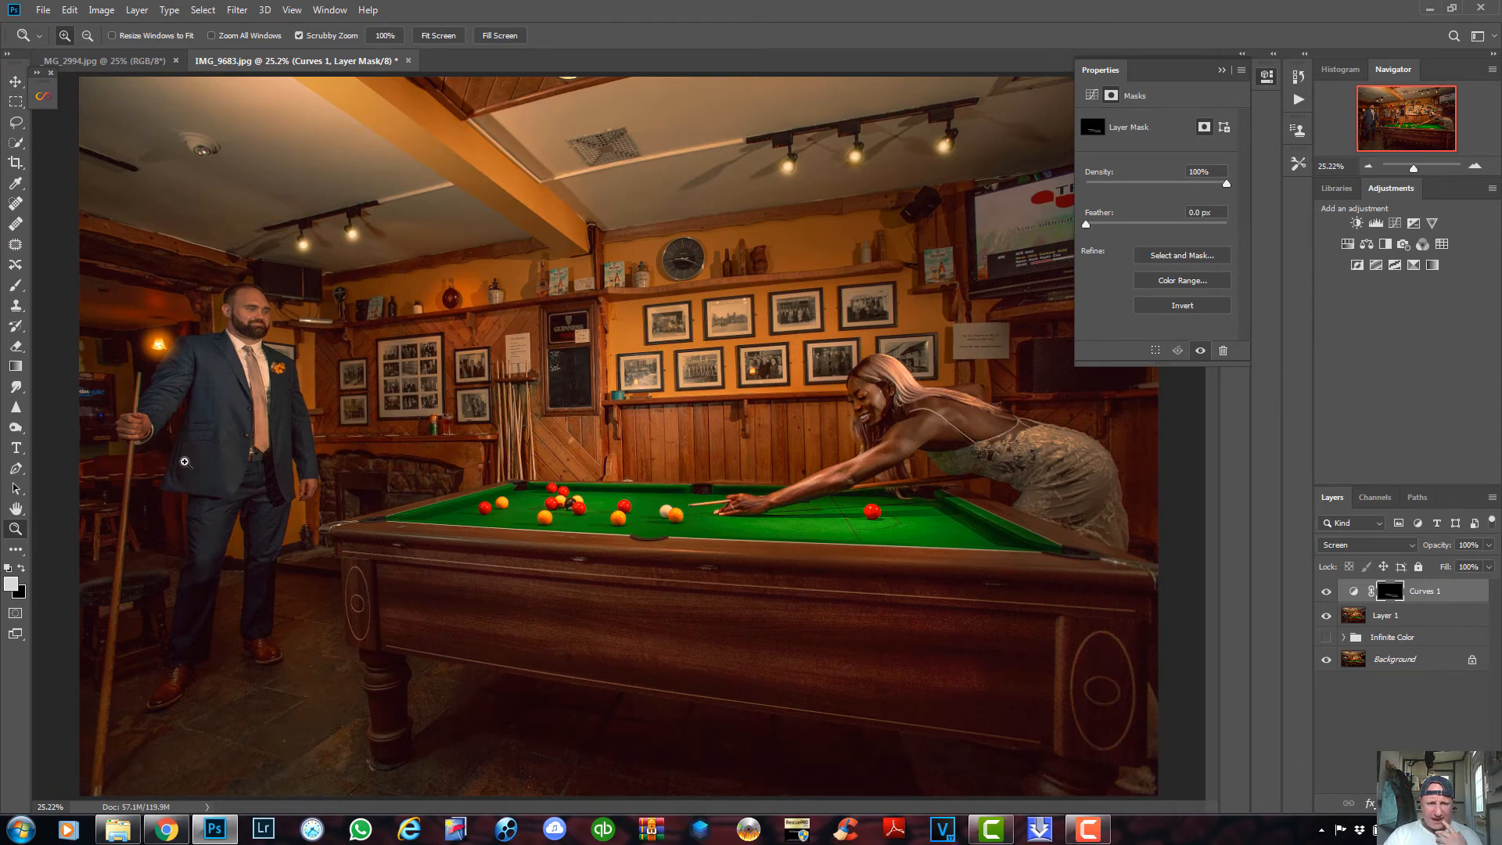
mouse_move(571, 515)
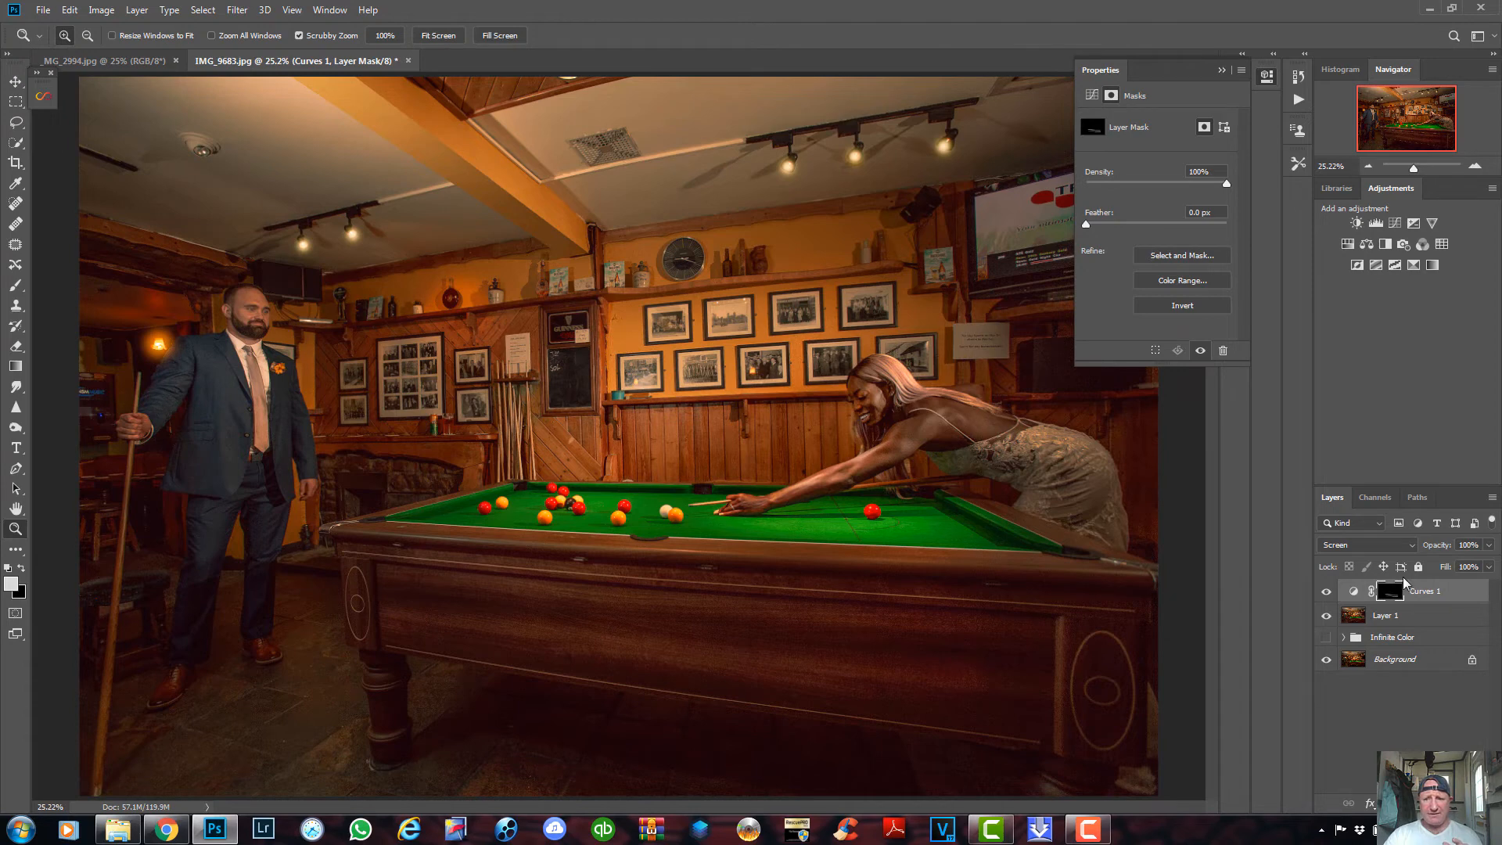
- Add a second Curves adjustment layer, Curves 2, above the Screen curves layer
click(1354, 224)
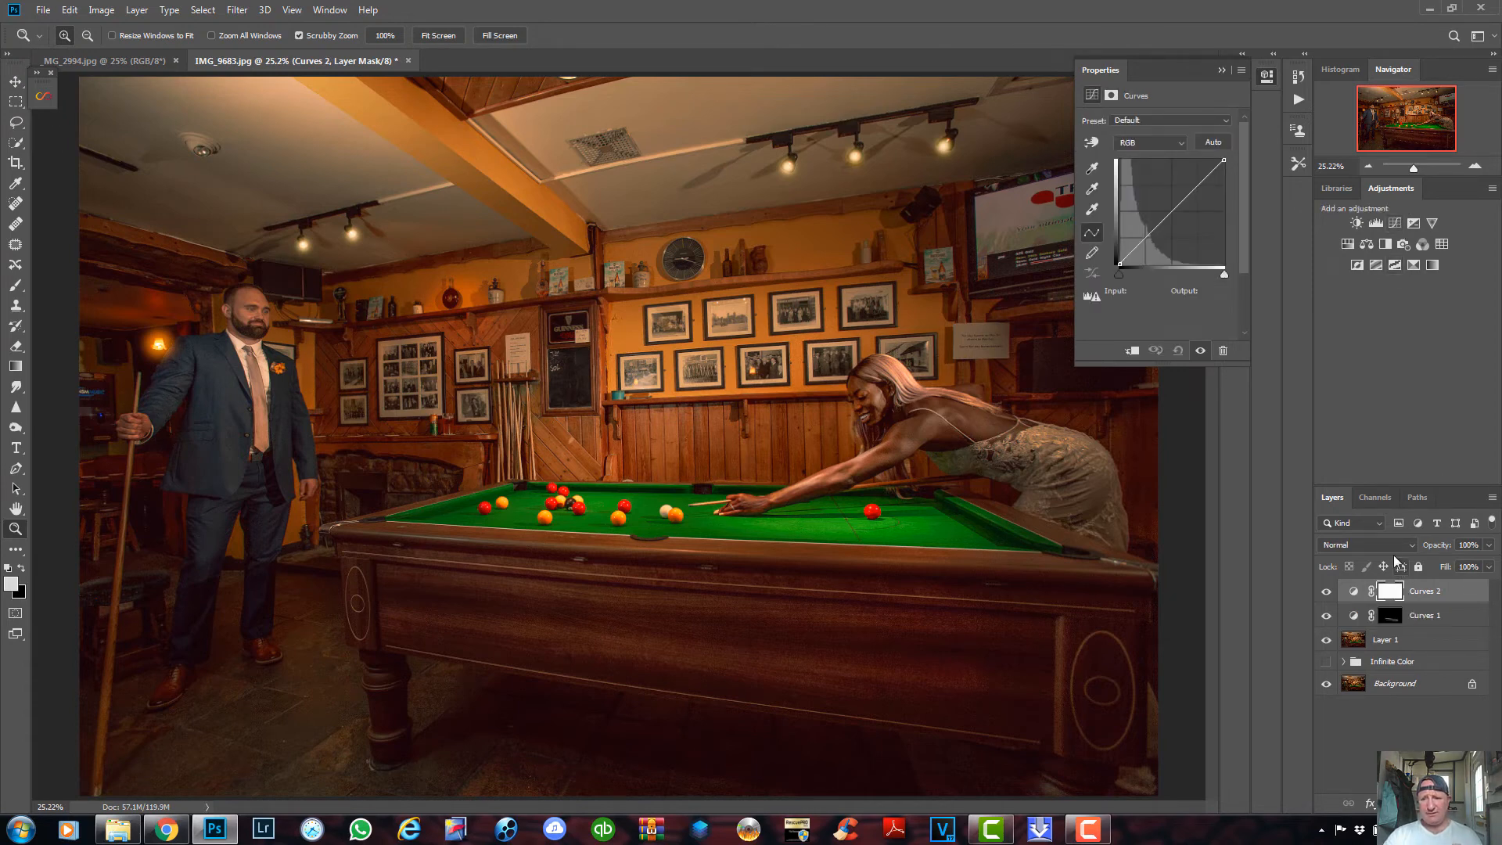
- Set the Curves 2 adjustment layer's blend mode to Multiply
click(1350, 544)
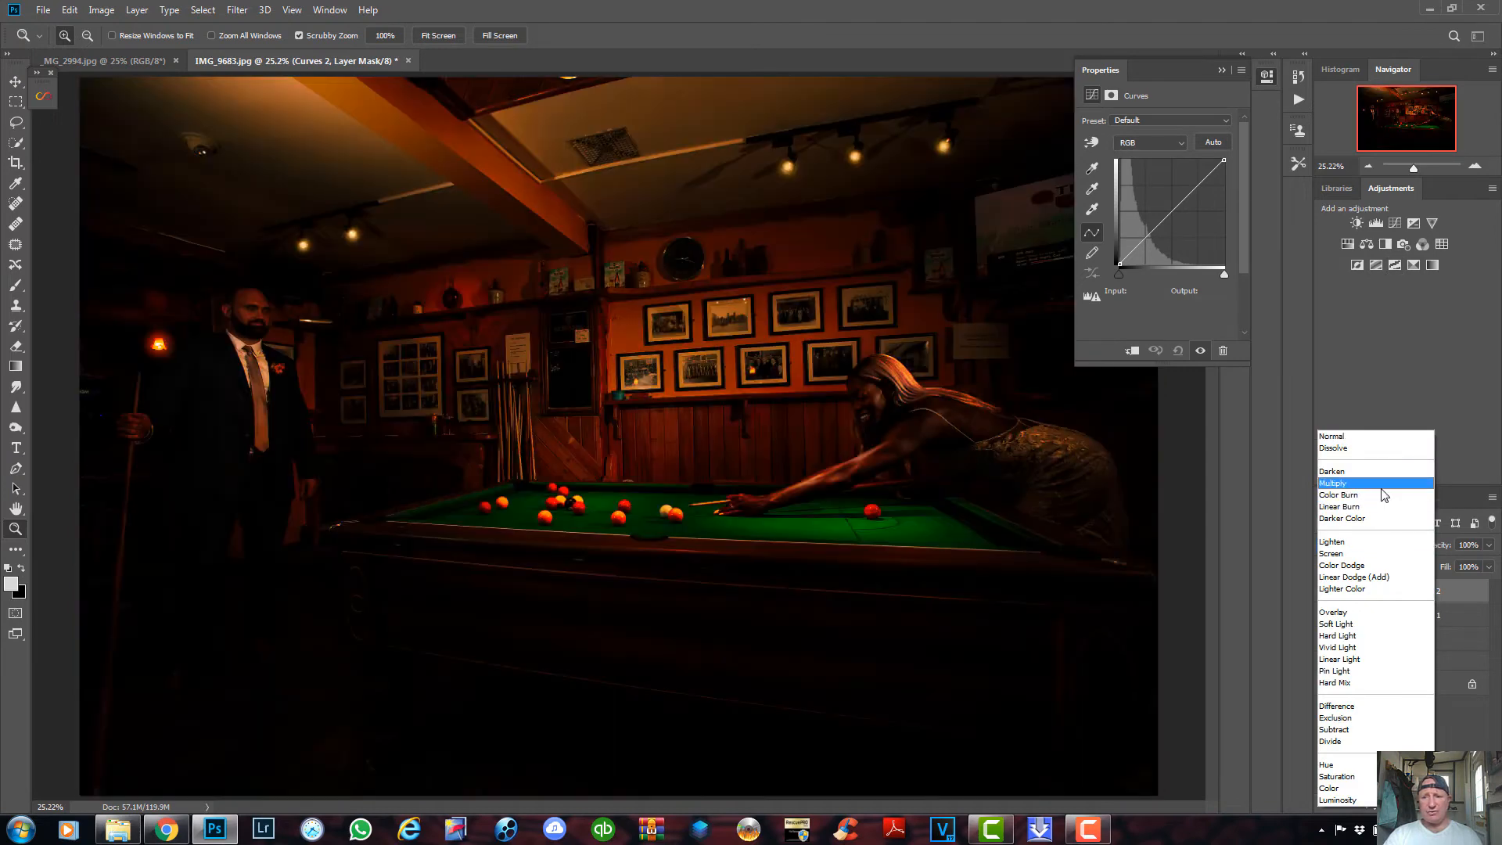
click(1333, 481)
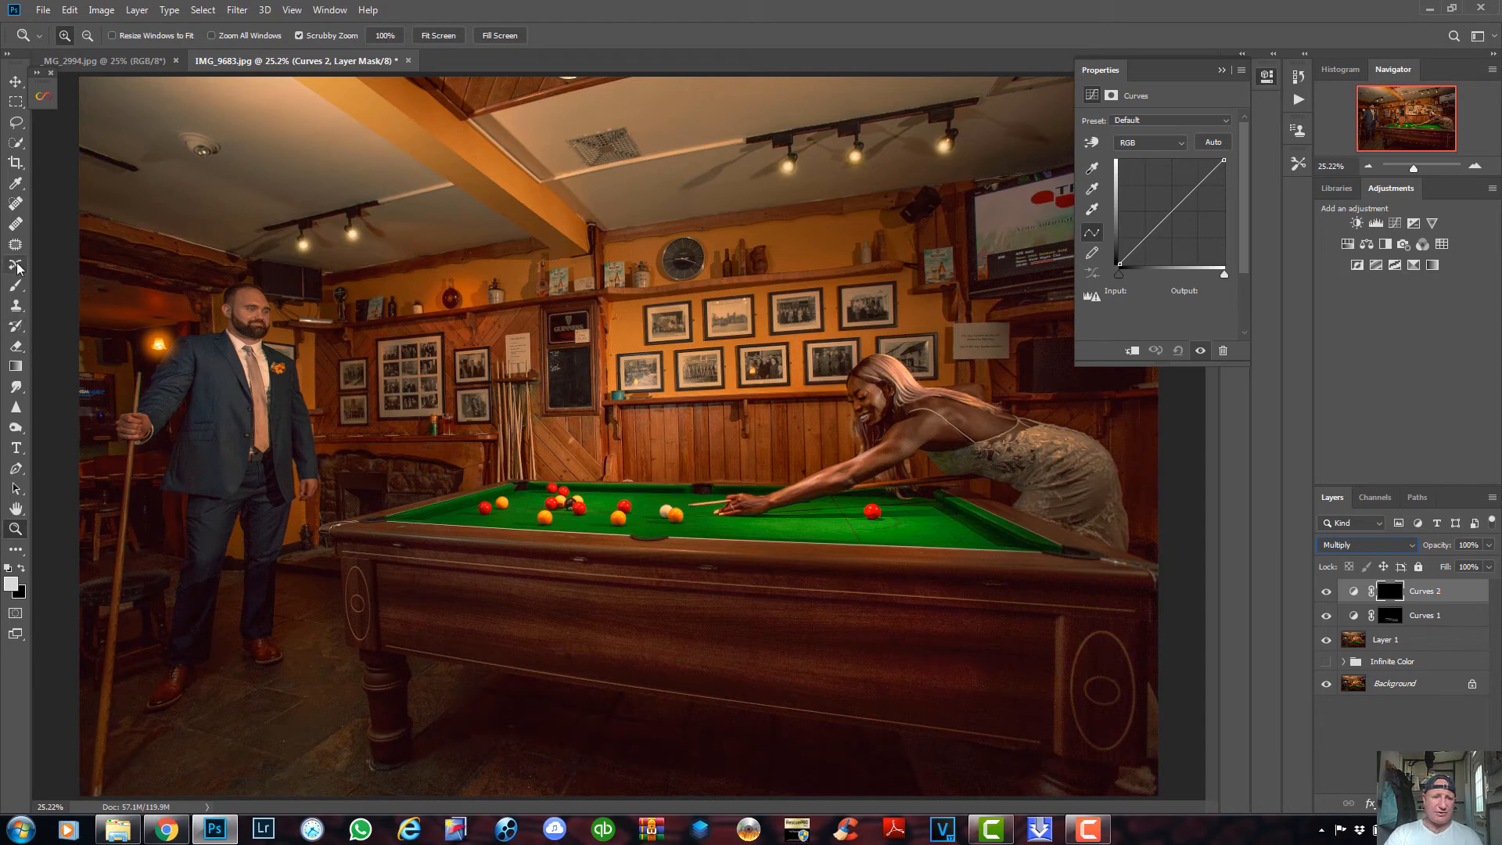
- Brush white into the Multiply mask along the pool table's lower front to darken its shadows
click(16, 286)
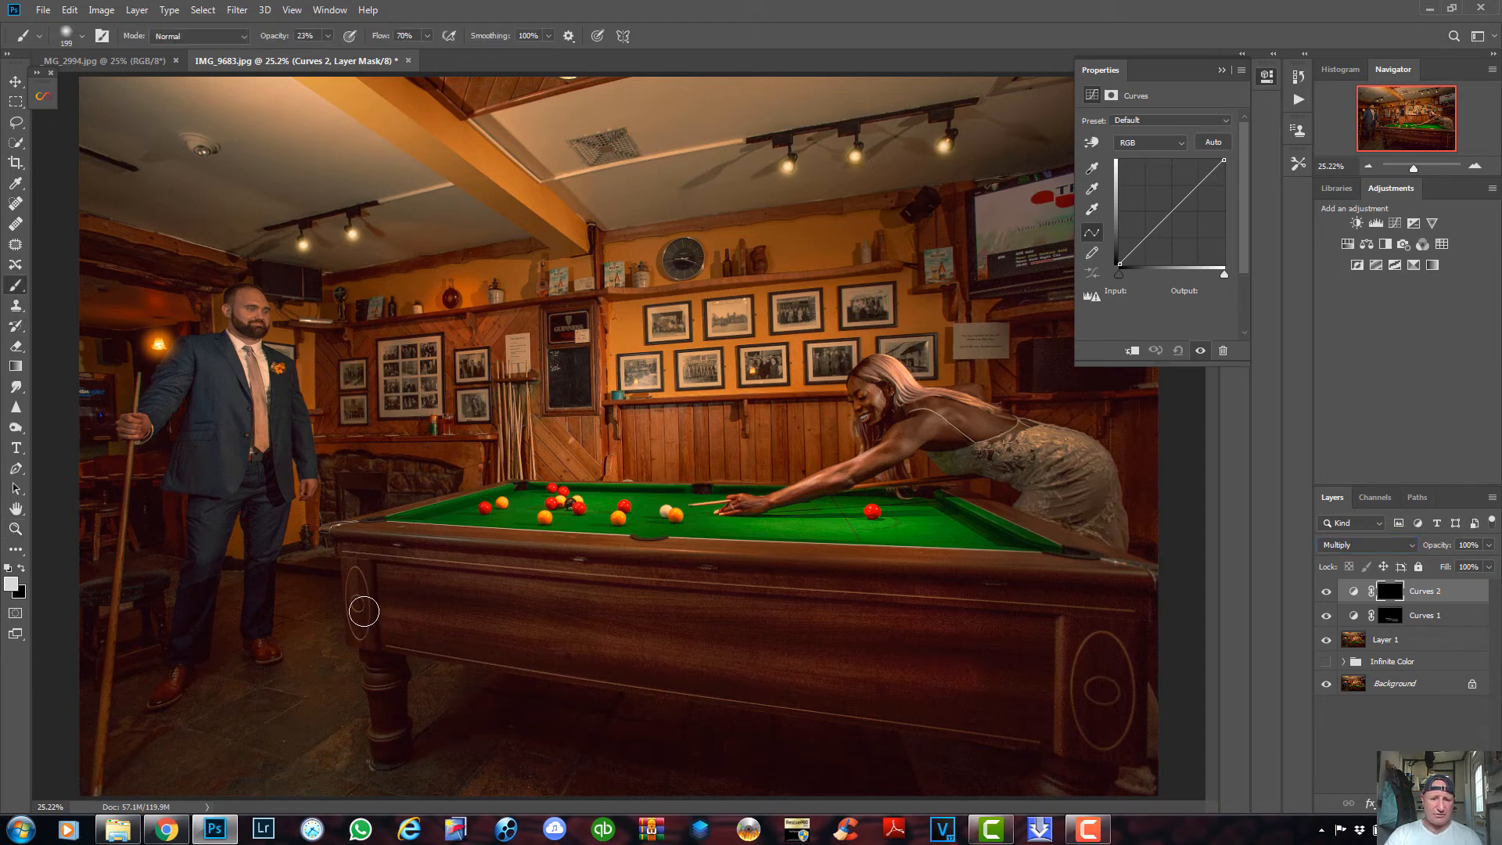
mouse_move(642, 655)
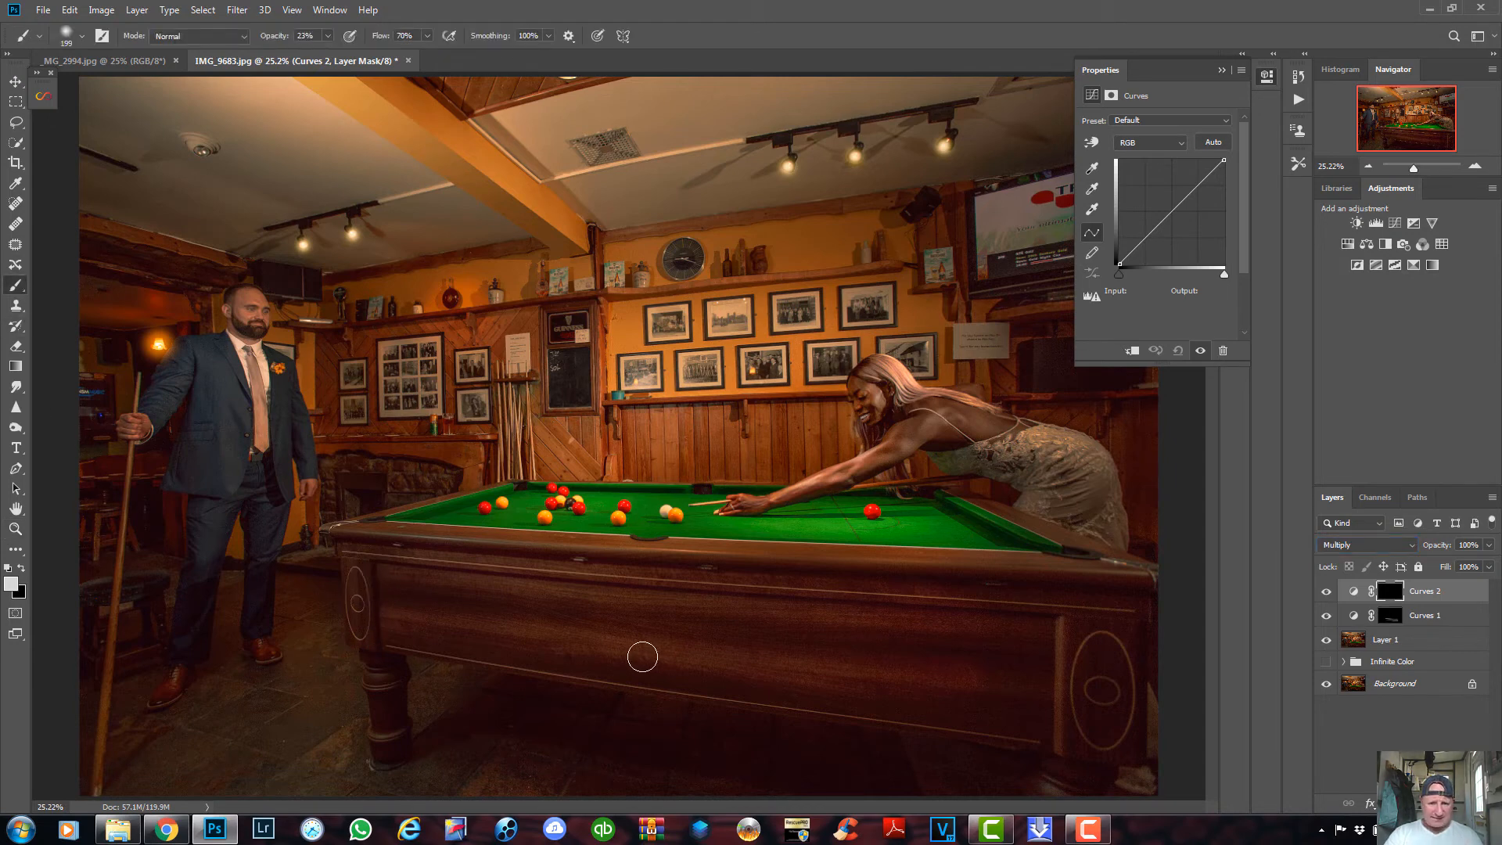
mouse_move(517, 607)
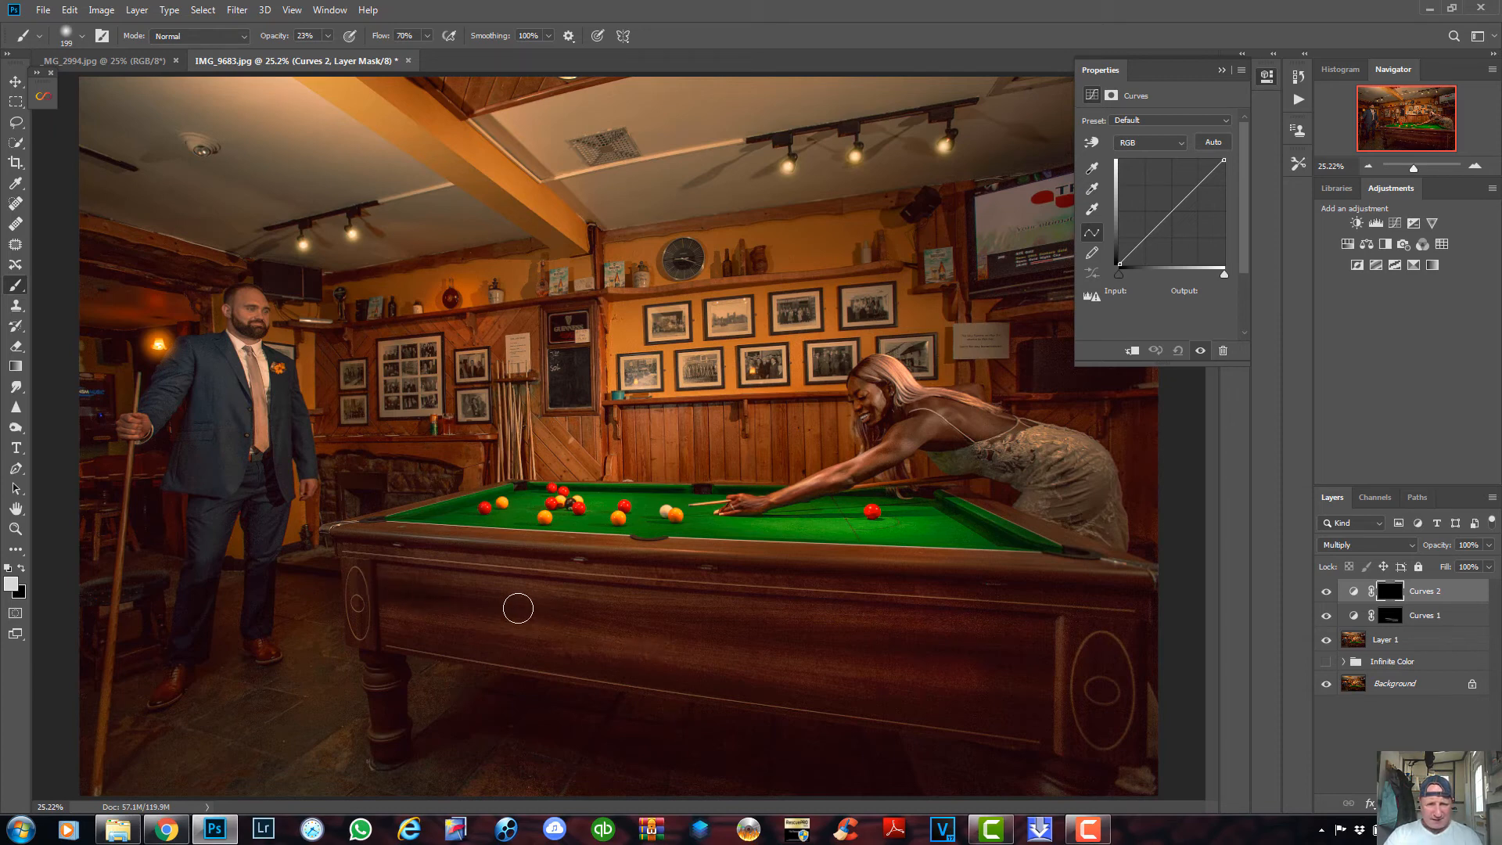
drag(518, 609, 1041, 653)
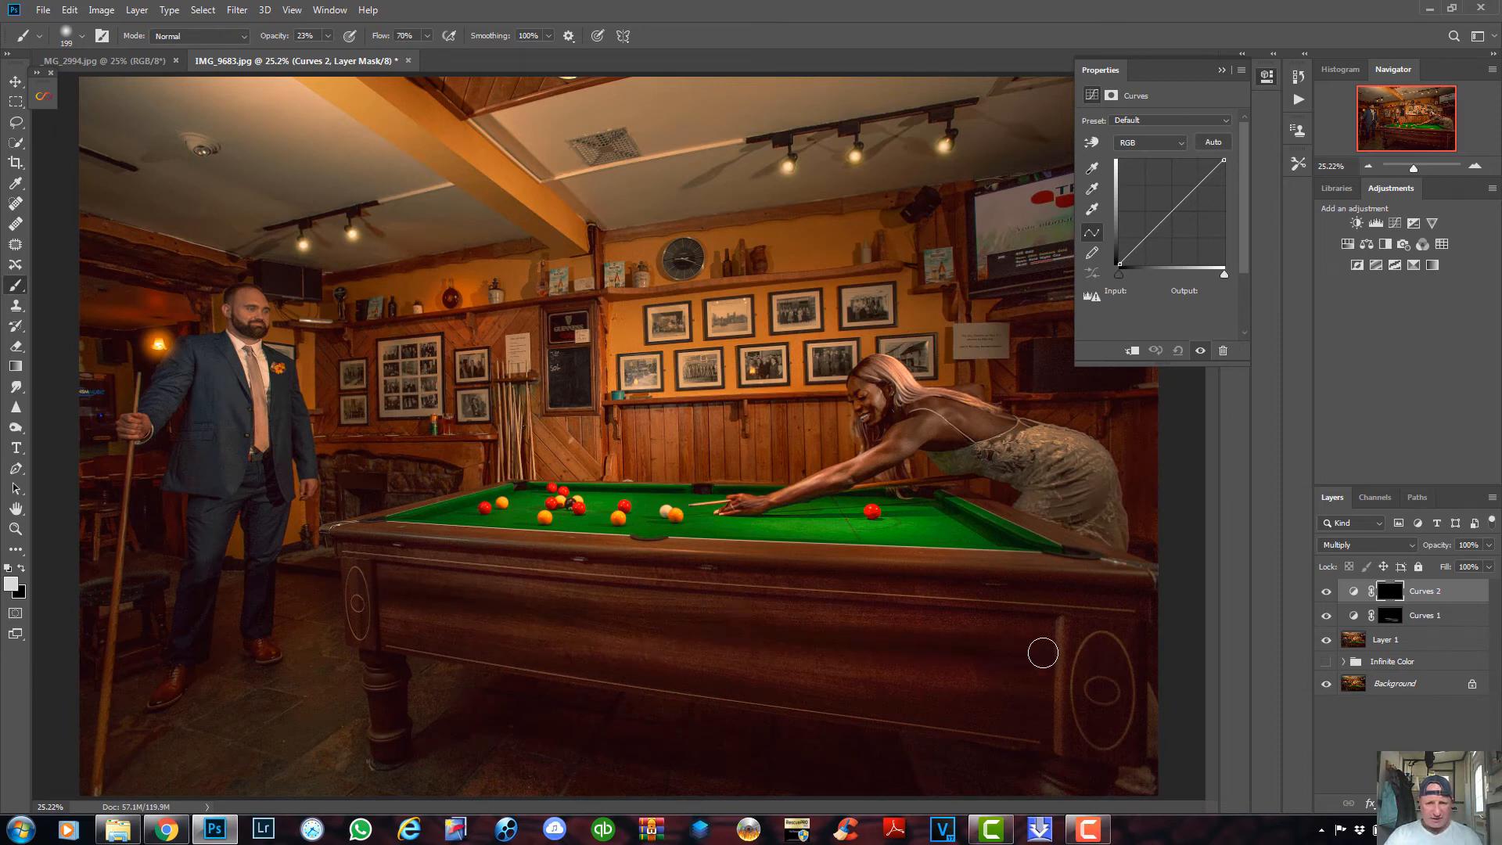
mouse_move(549, 660)
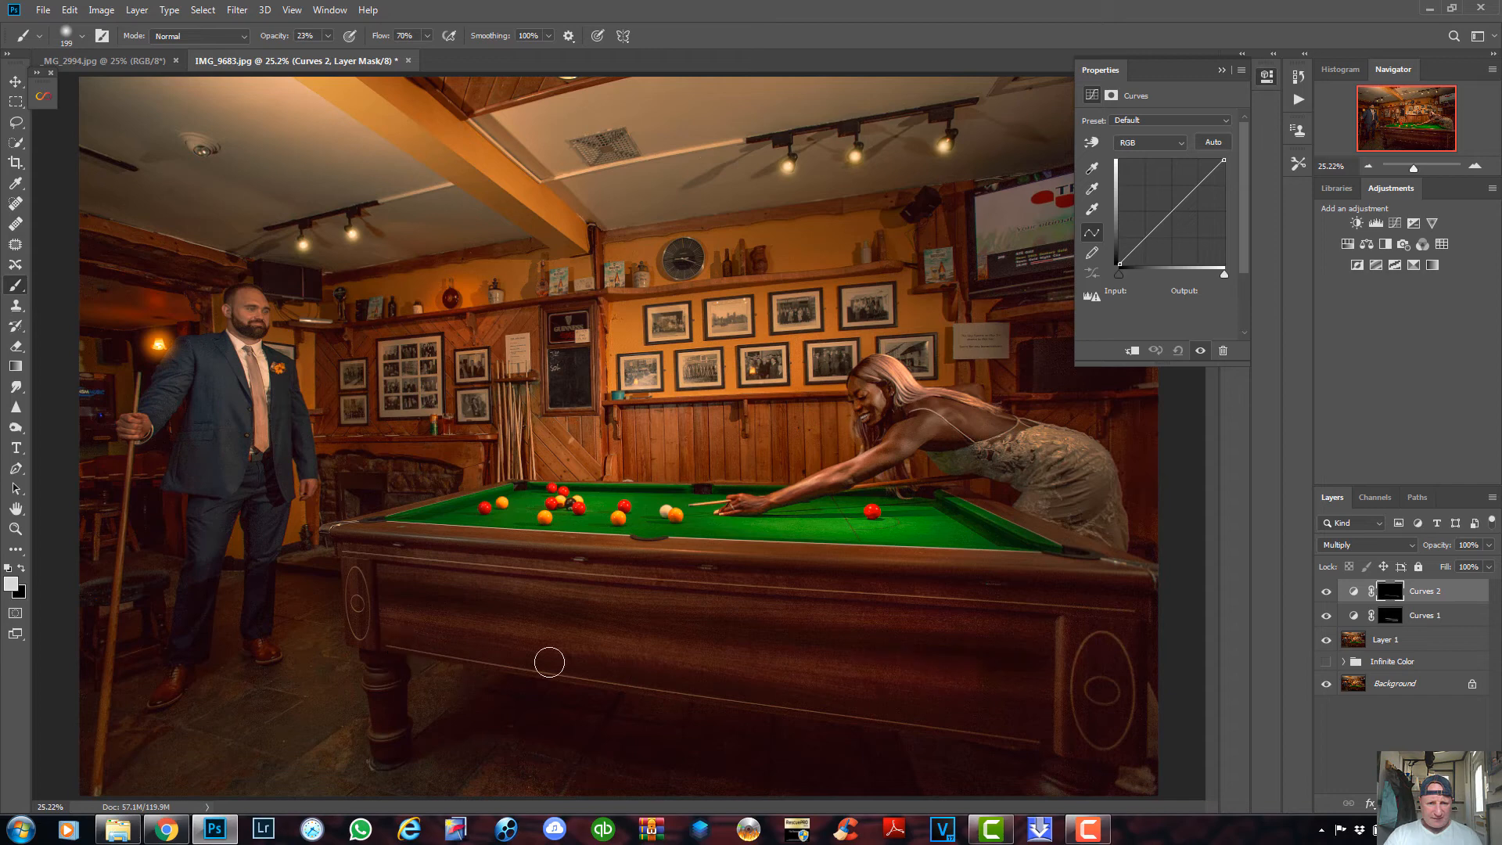
mouse_move(1076, 668)
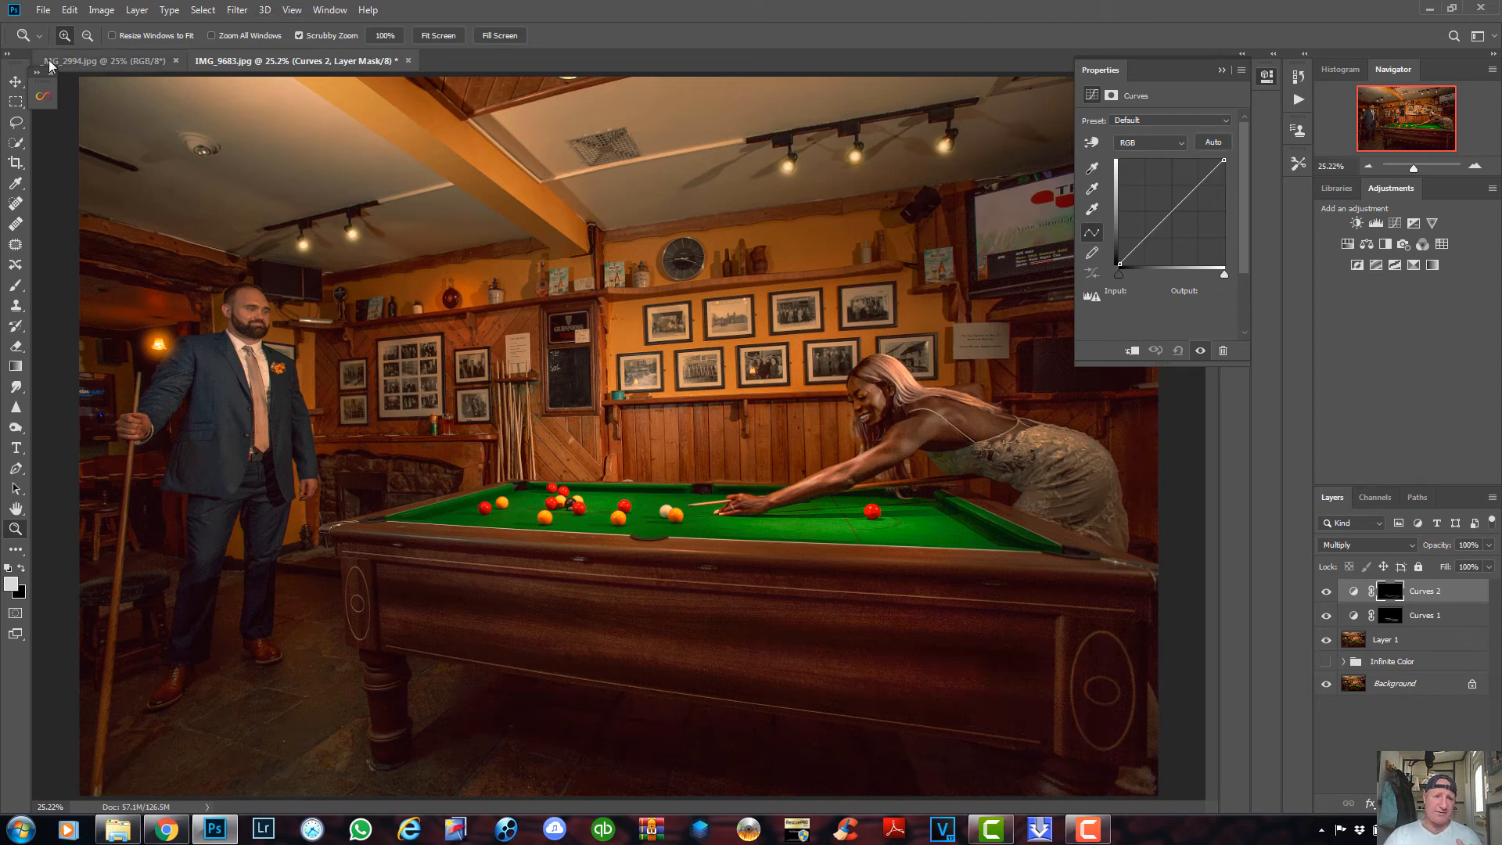
- Reopen the Infinite Color panel from the left extension strip
click(40, 96)
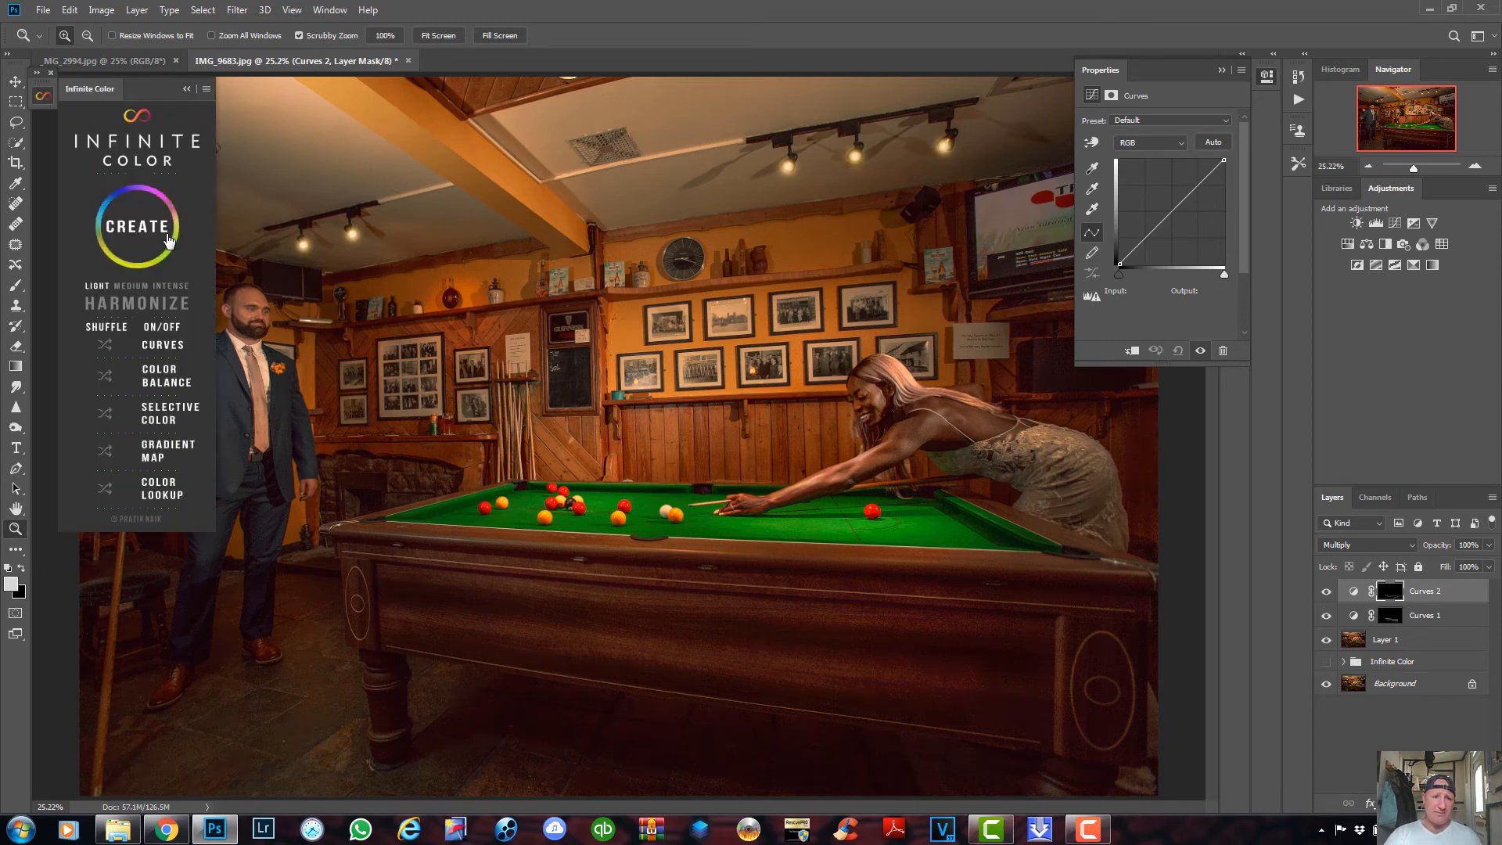